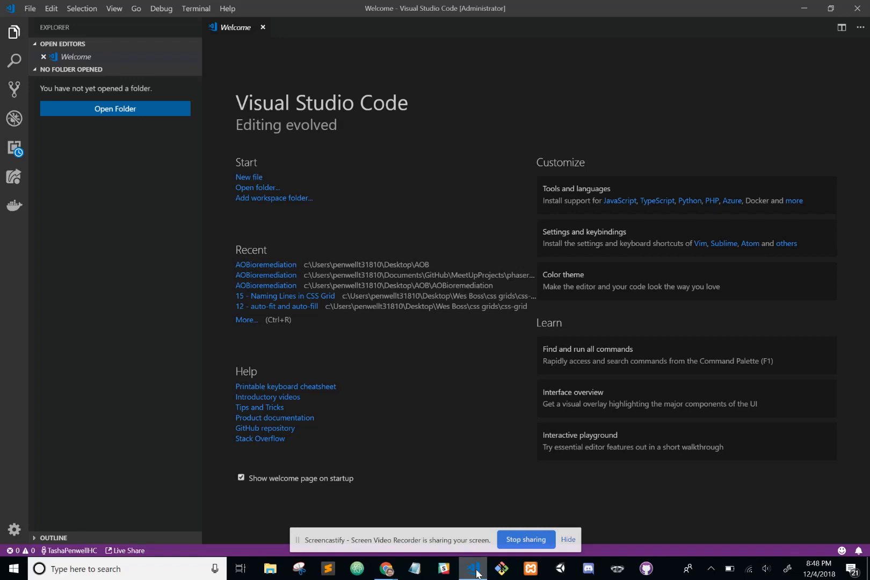
mouse_move(271, 26)
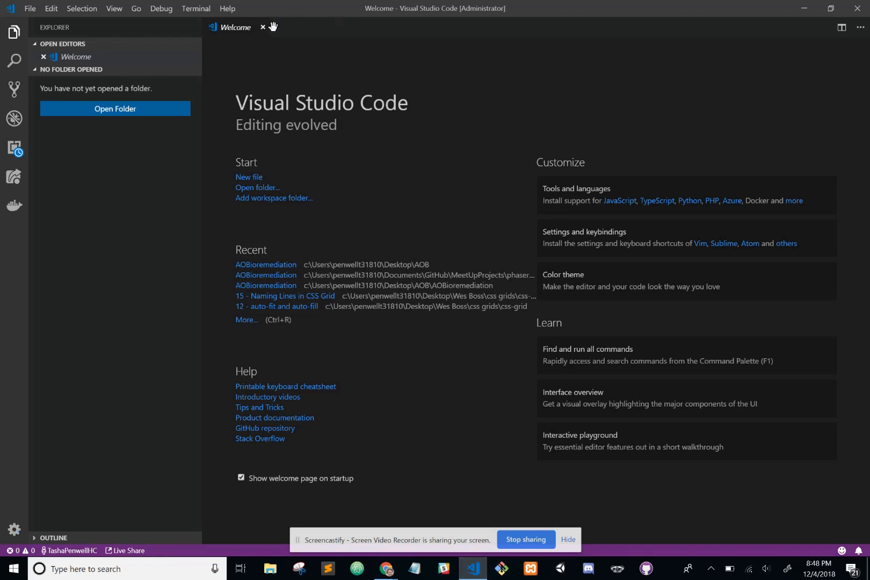
Close the Welcome page, leaving an empty editor with no folder opened.
left_click(262, 27)
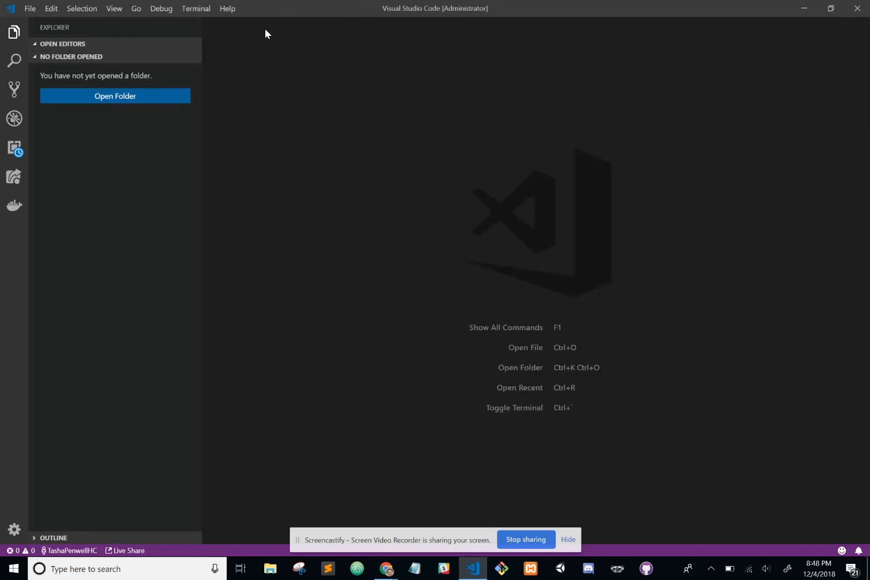
mouse_move(36, 163)
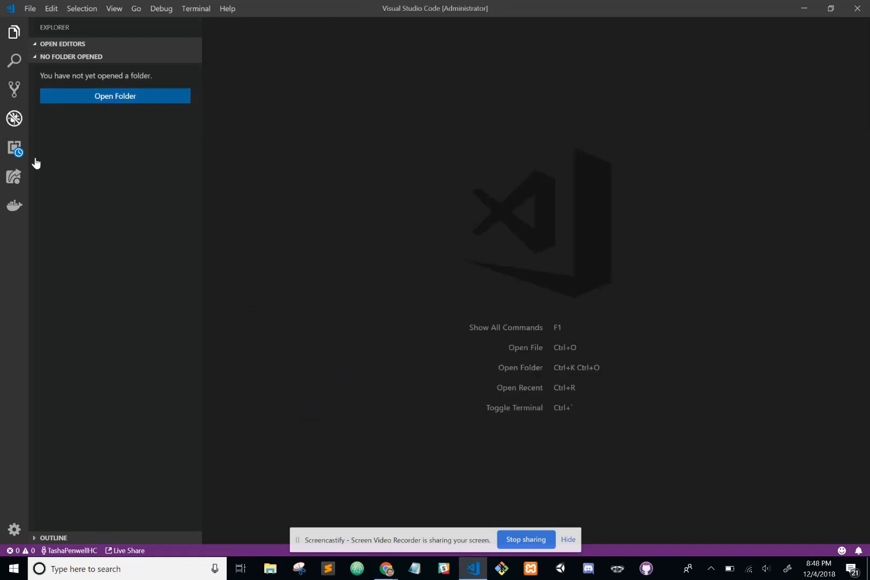
mouse_move(134, 202)
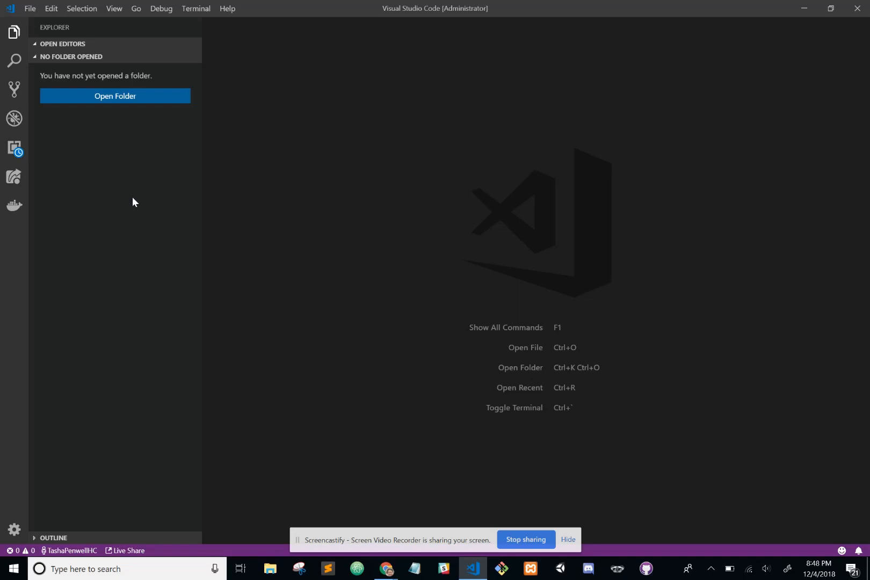
mouse_move(138, 218)
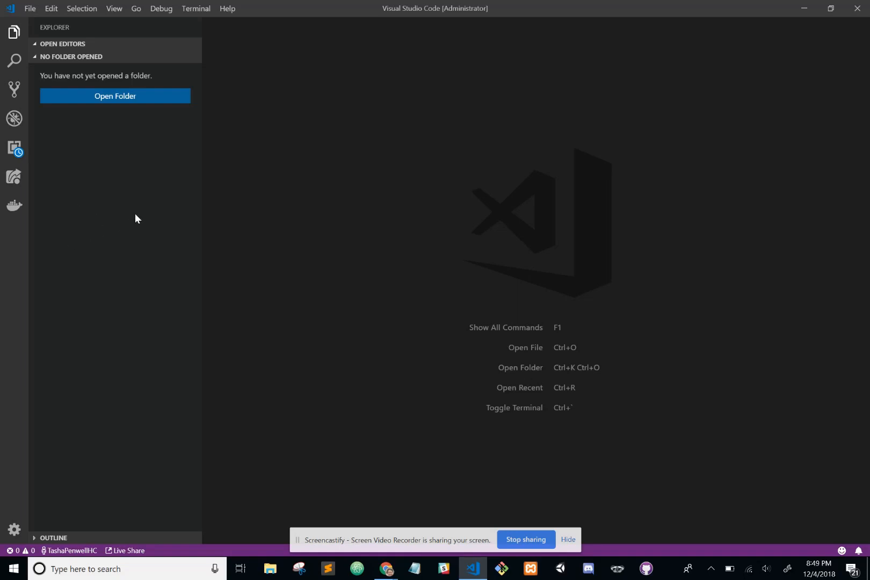
mouse_move(251, 165)
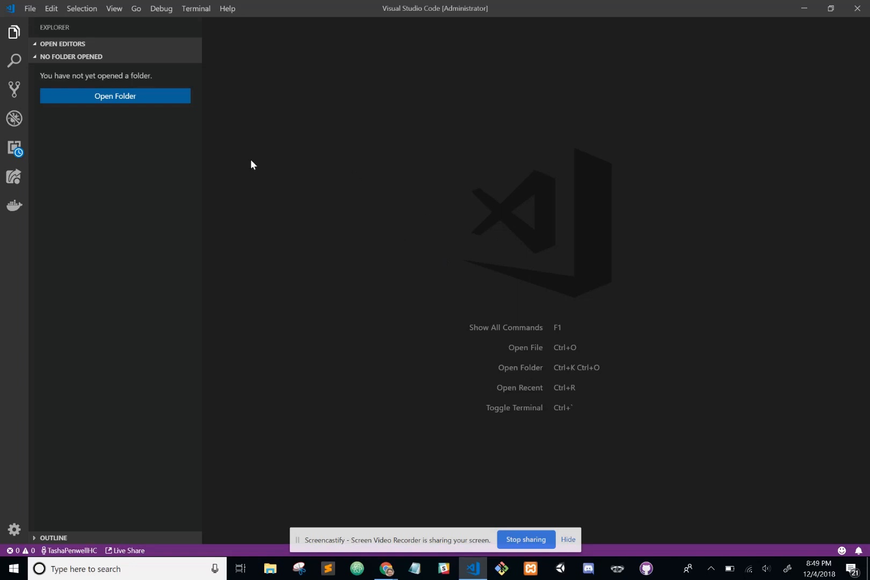
mouse_move(187, 271)
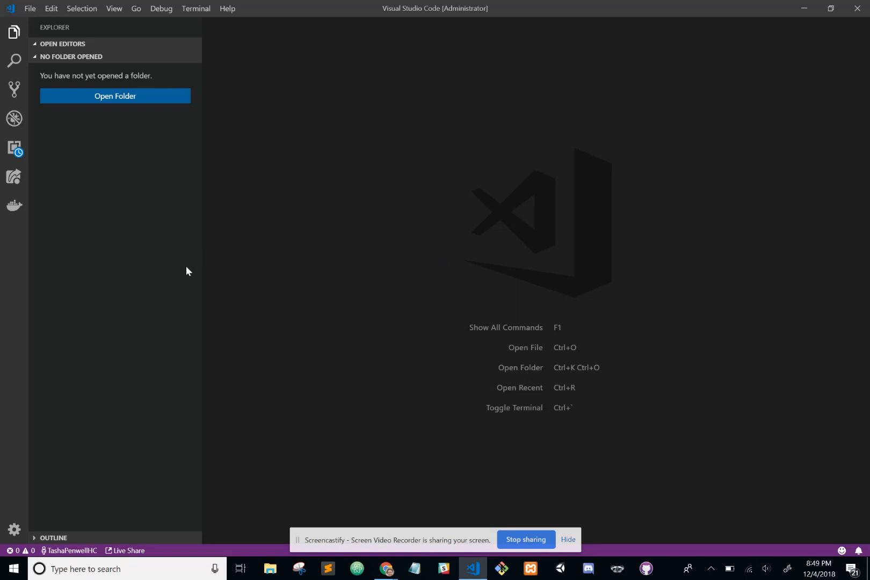
mouse_move(15, 148)
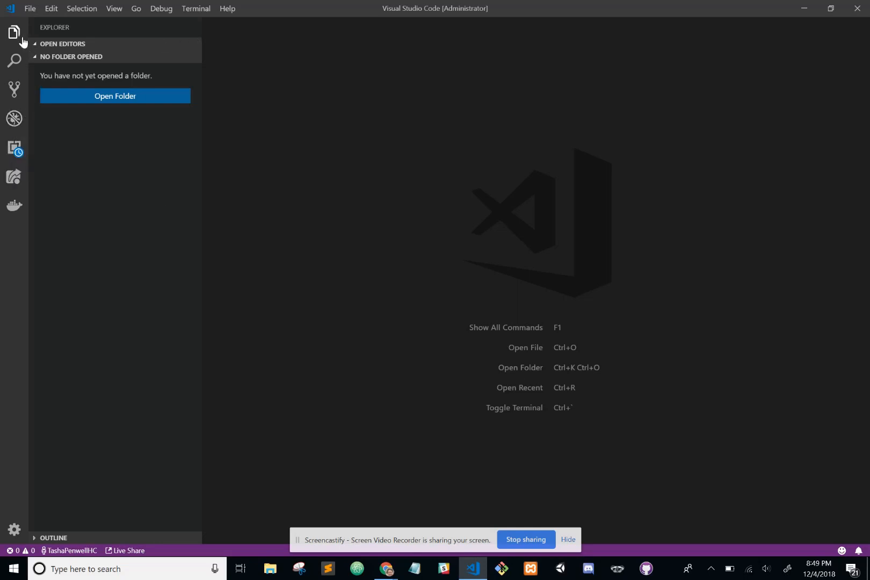
mouse_move(13, 179)
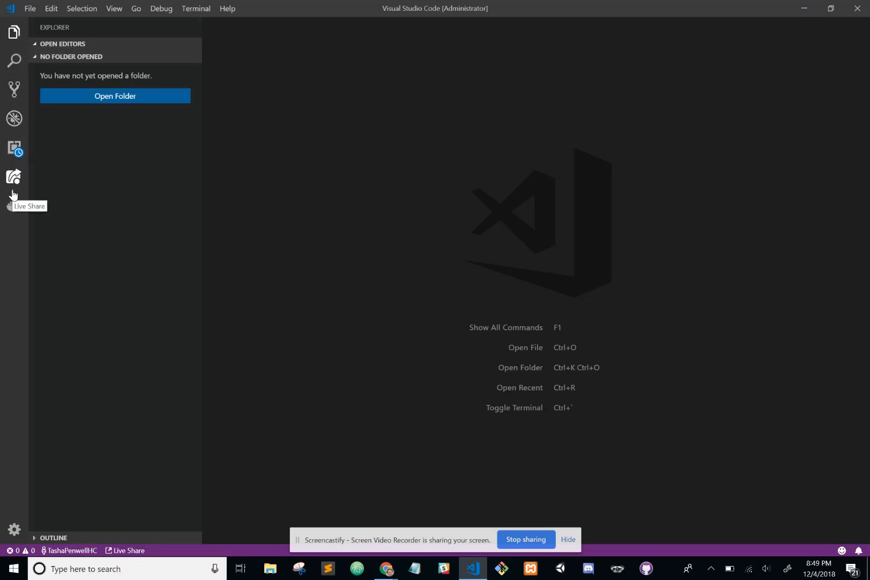
mouse_move(15, 148)
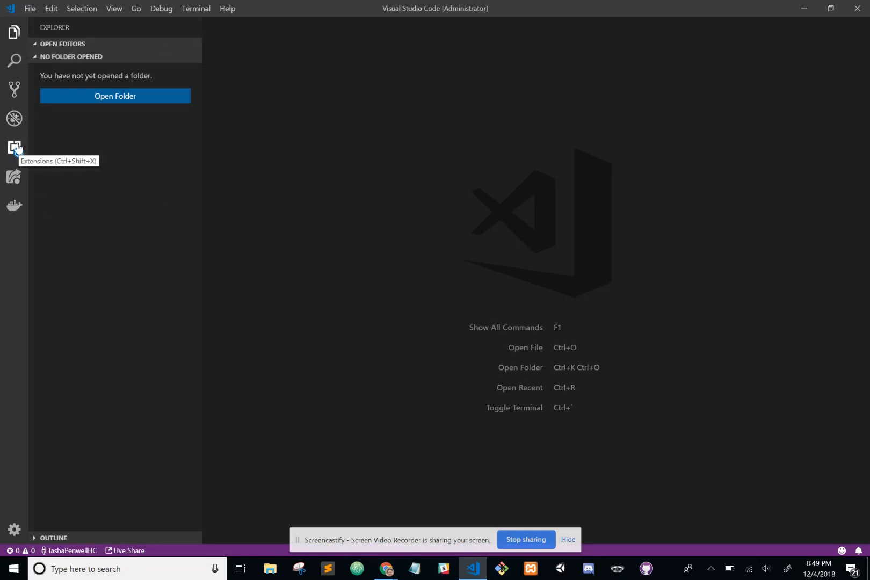
mouse_move(16, 155)
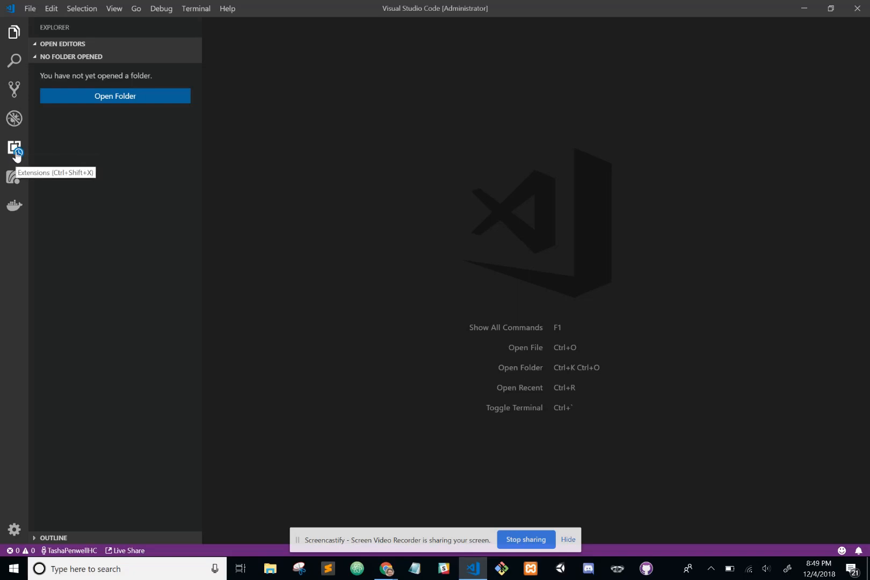
mouse_move(15, 147)
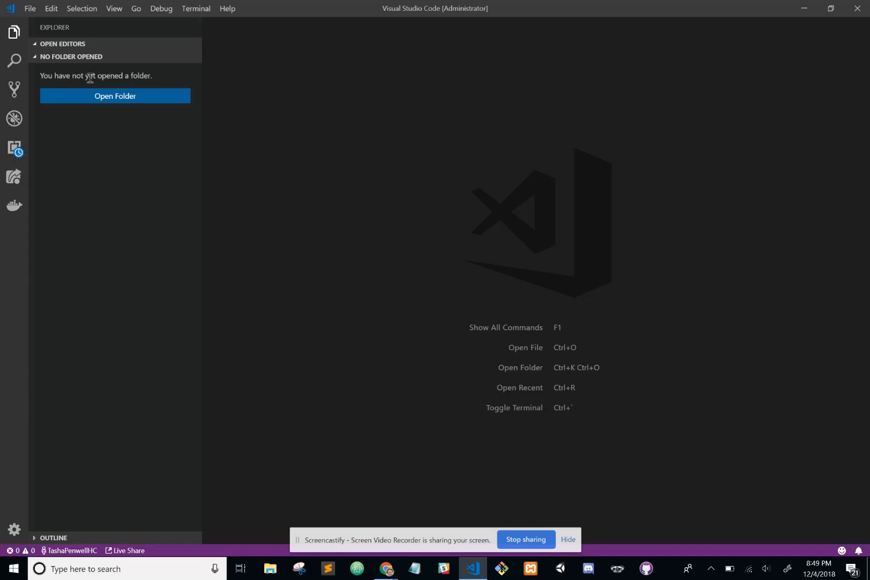
Show the Extensions view from the View menu and focus the marketplace search box.
left_click(114, 8)
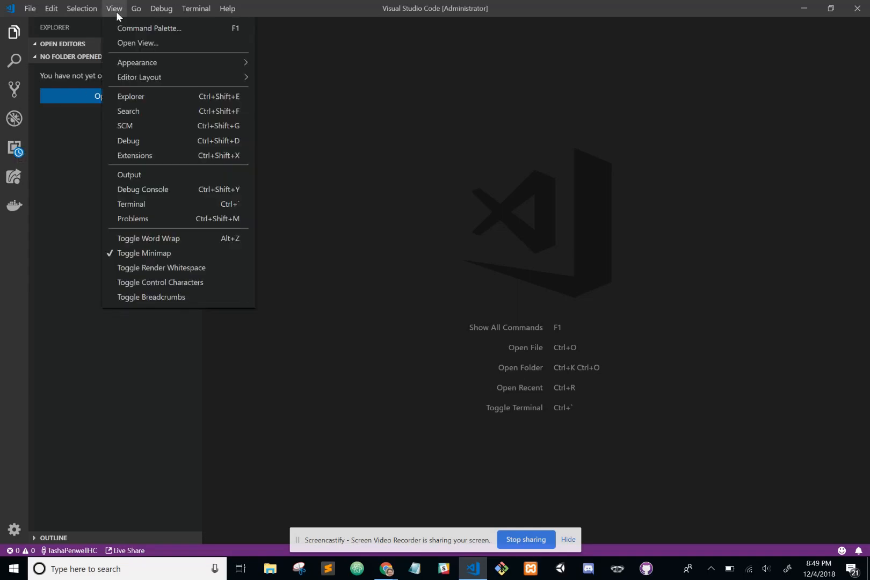
mouse_move(138, 126)
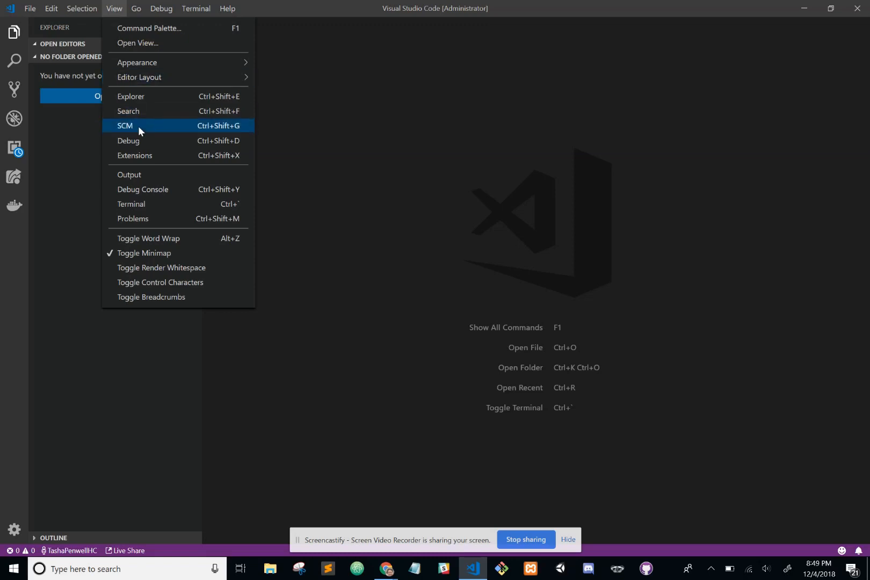
left_click(134, 156)
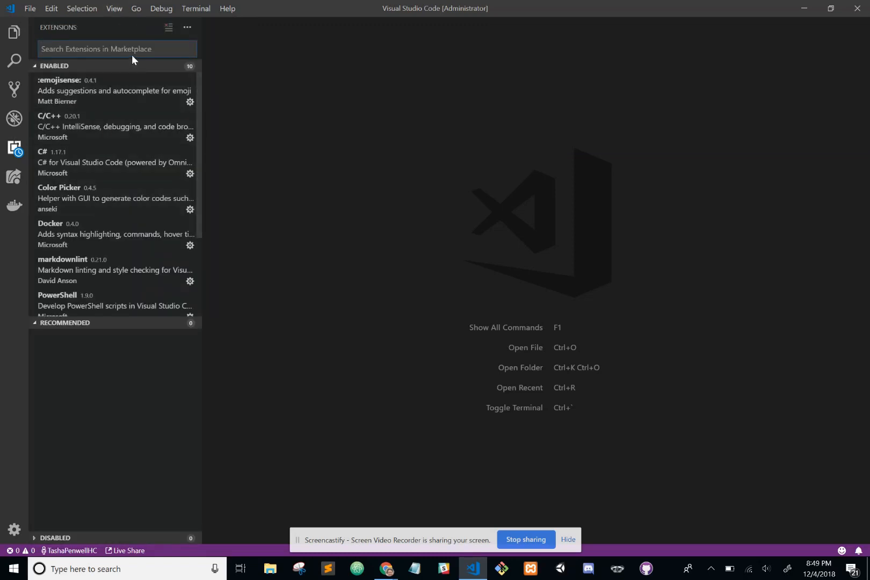
left_click(64, 327)
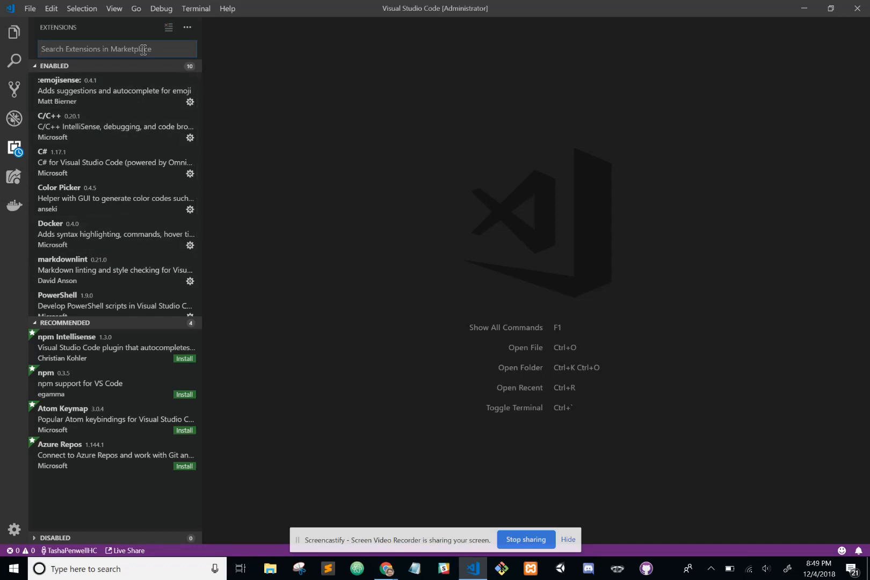
Search the extensions marketplace for "vs live share".
type("vs")
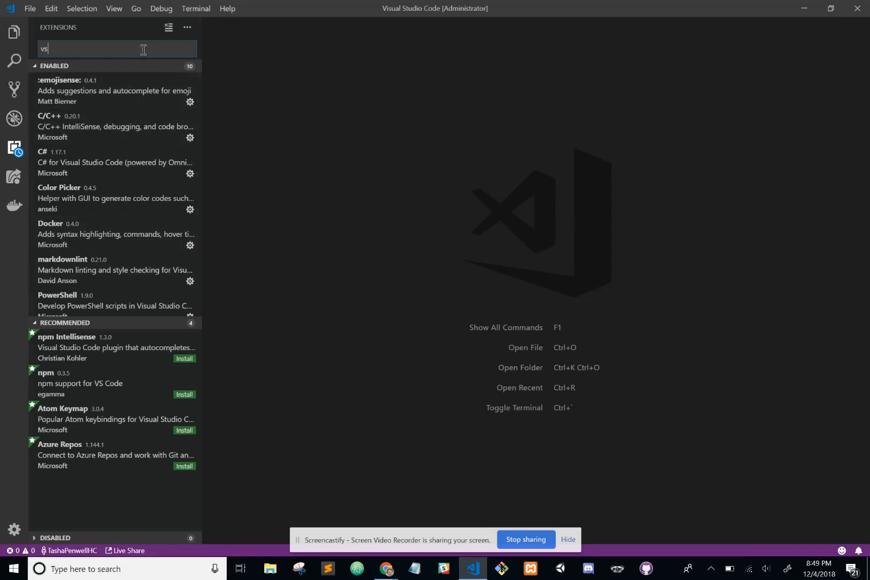
type("live")
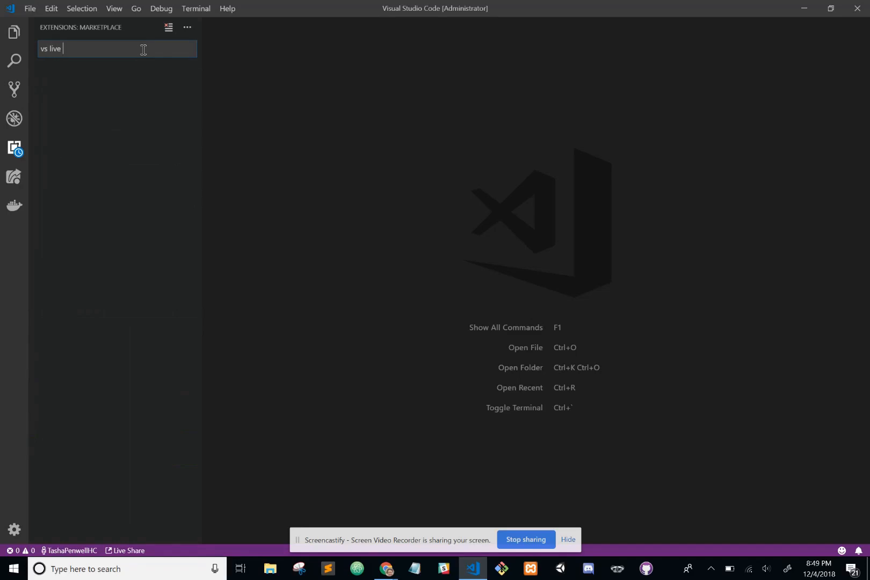
type("share")
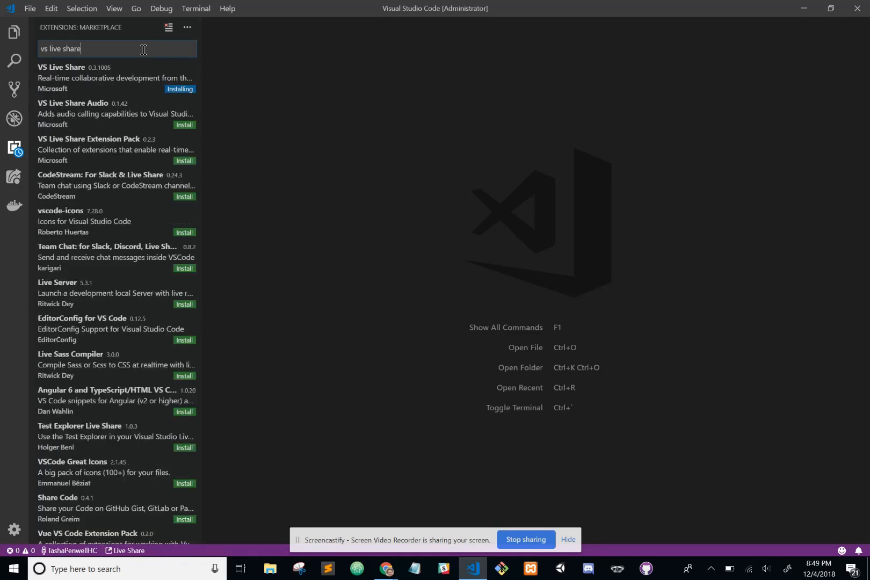
mouse_move(108, 87)
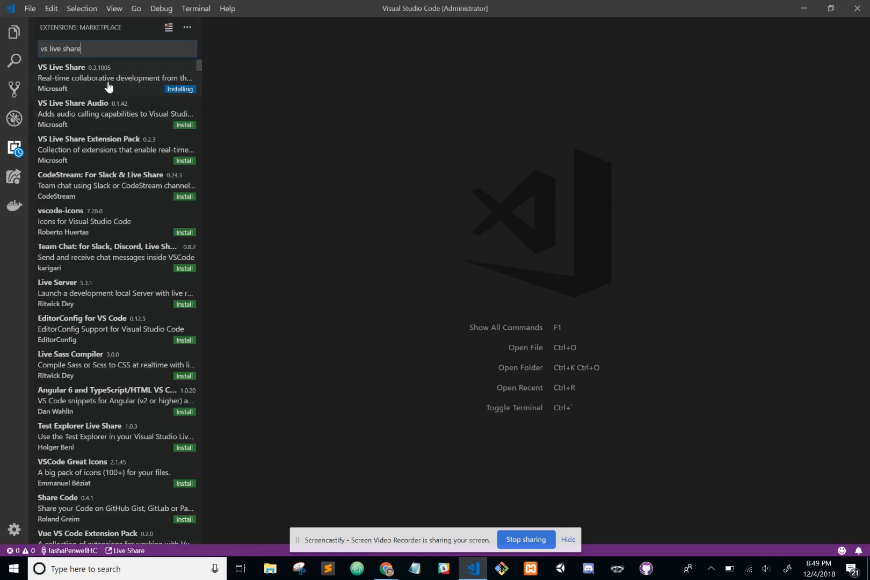
mouse_move(77, 82)
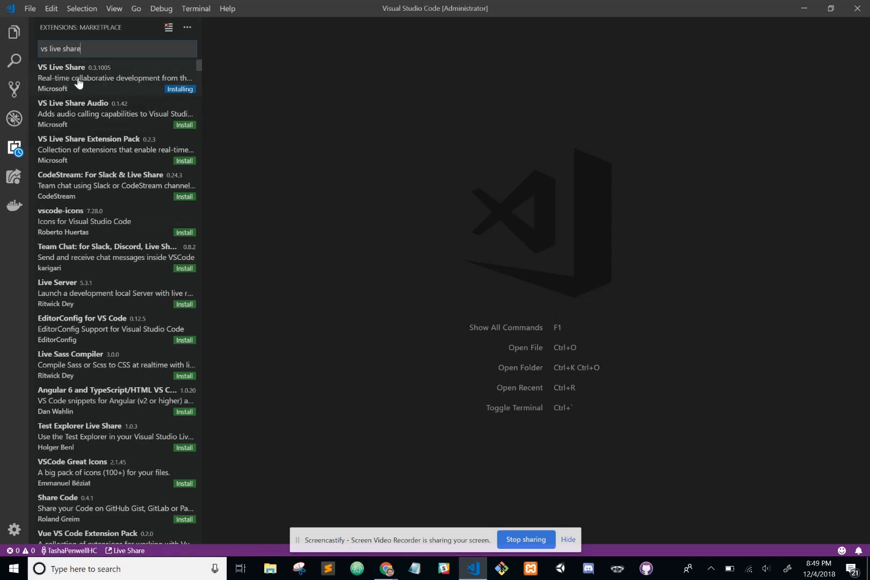
mouse_move(88, 92)
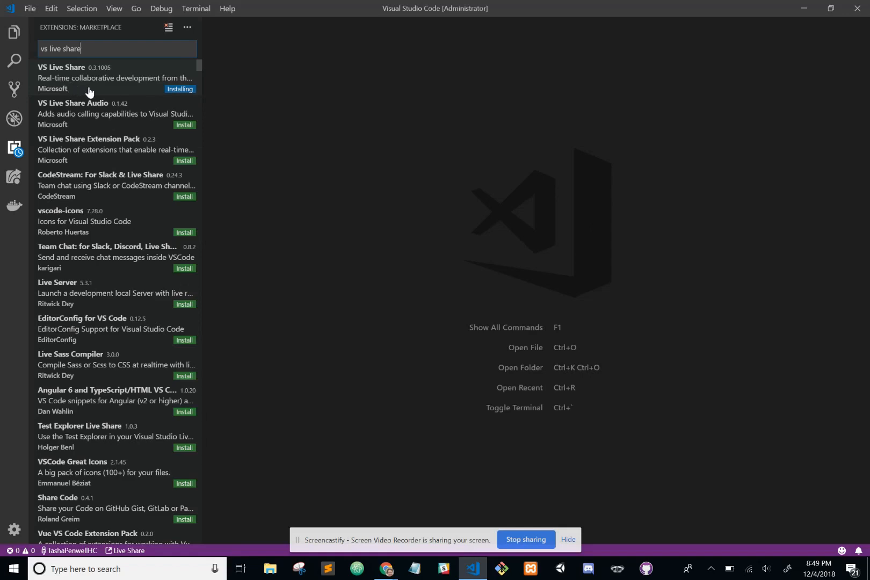
mouse_move(136, 86)
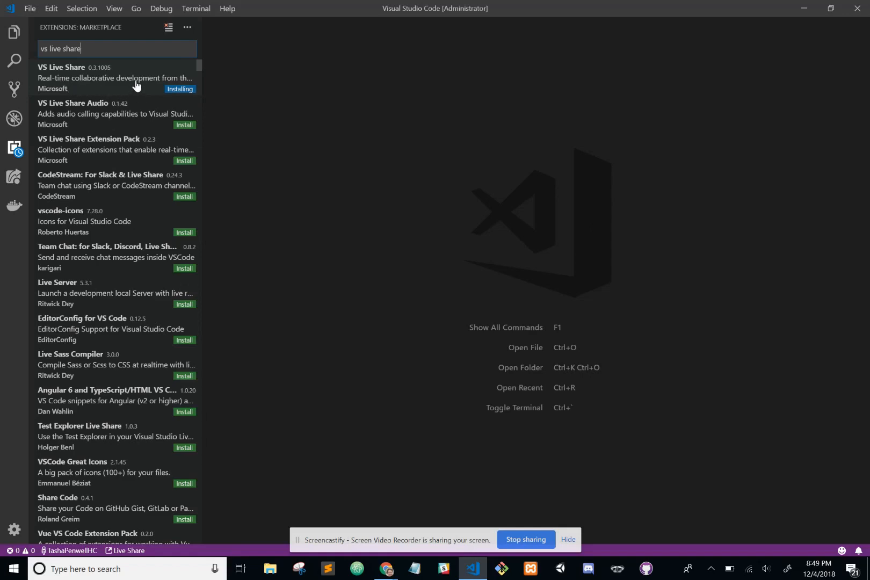
Show the VS Live Share extension's details page while it installs.
left_click(100, 77)
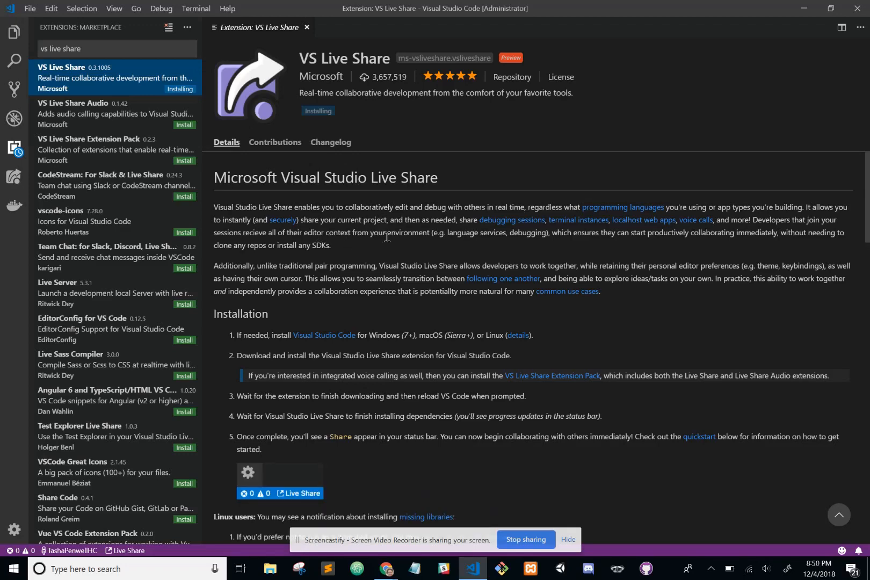
mouse_move(333, 114)
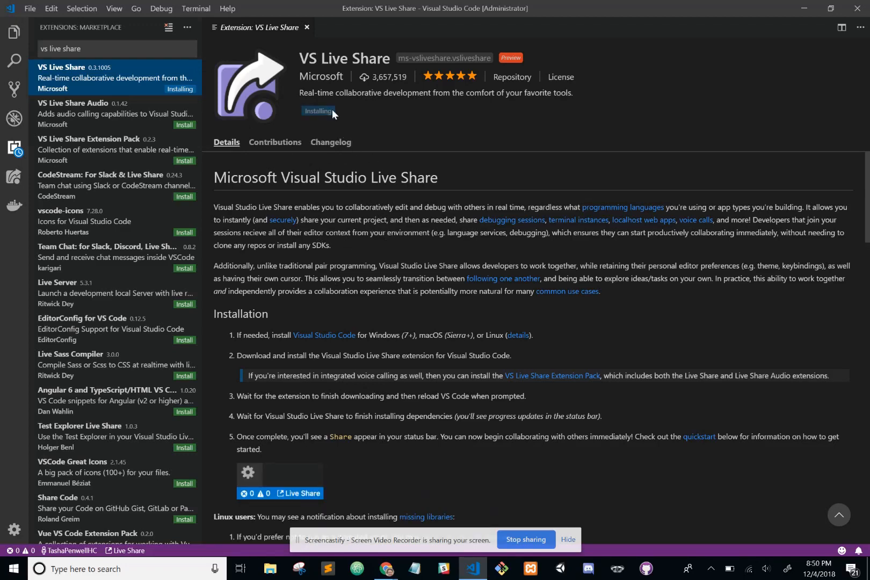
mouse_move(205, 123)
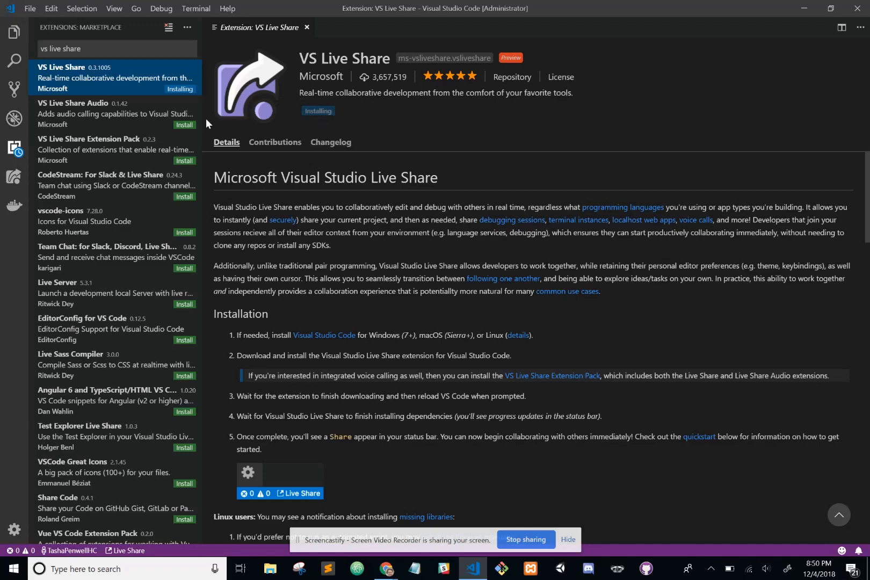
mouse_move(228, 113)
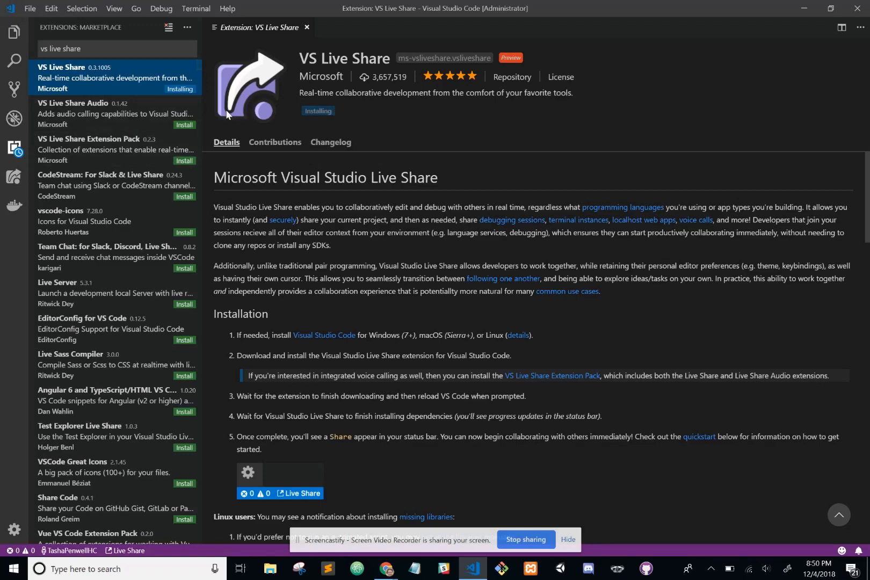
mouse_move(127, 167)
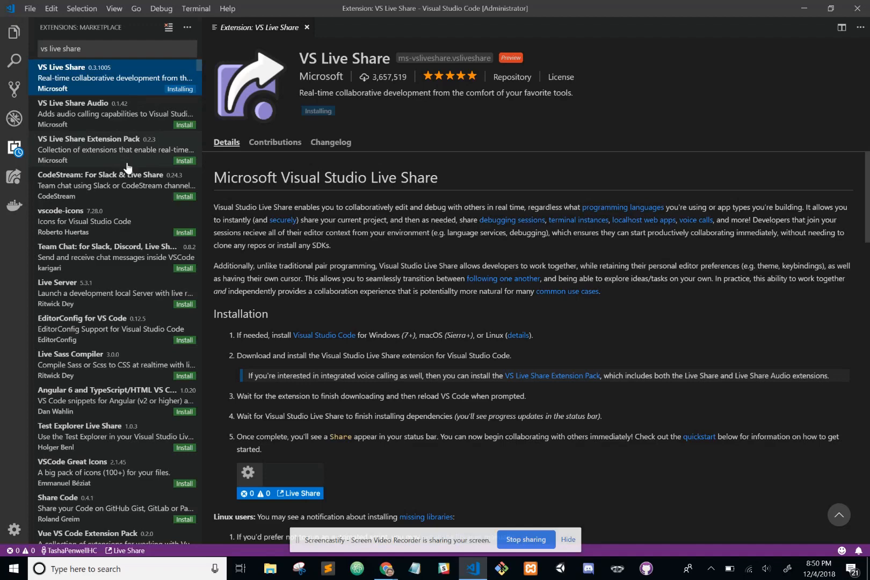
mouse_move(126, 162)
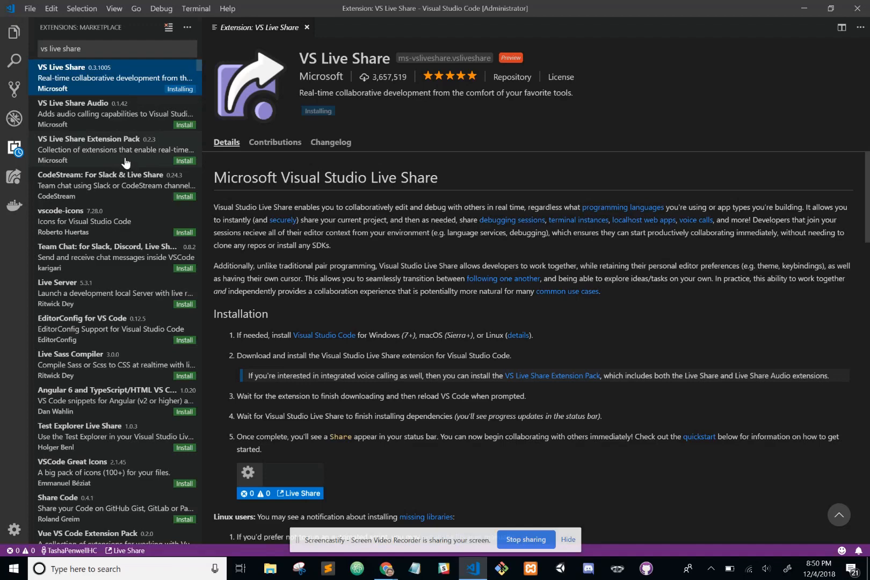
Show the VS Live Share Extension Pack's details page from the search results.
left_click(111, 150)
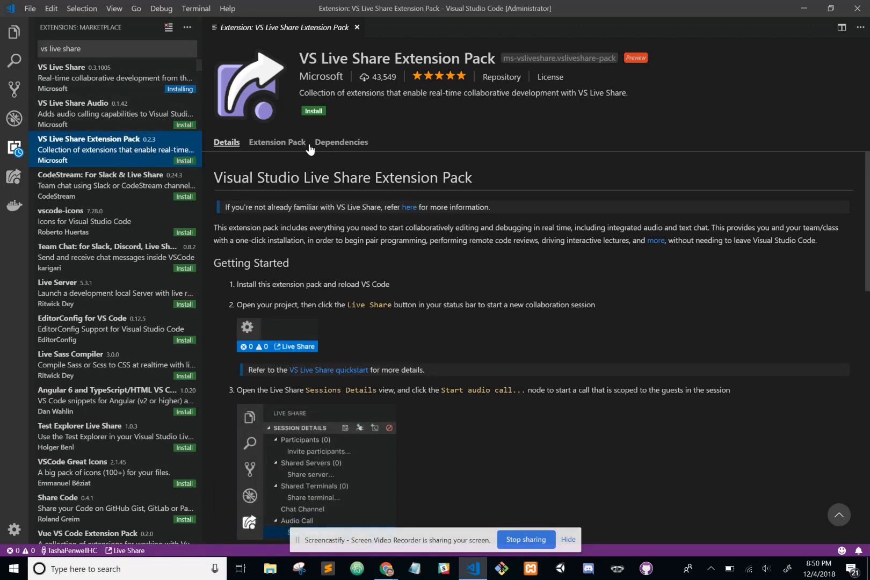
mouse_move(308, 236)
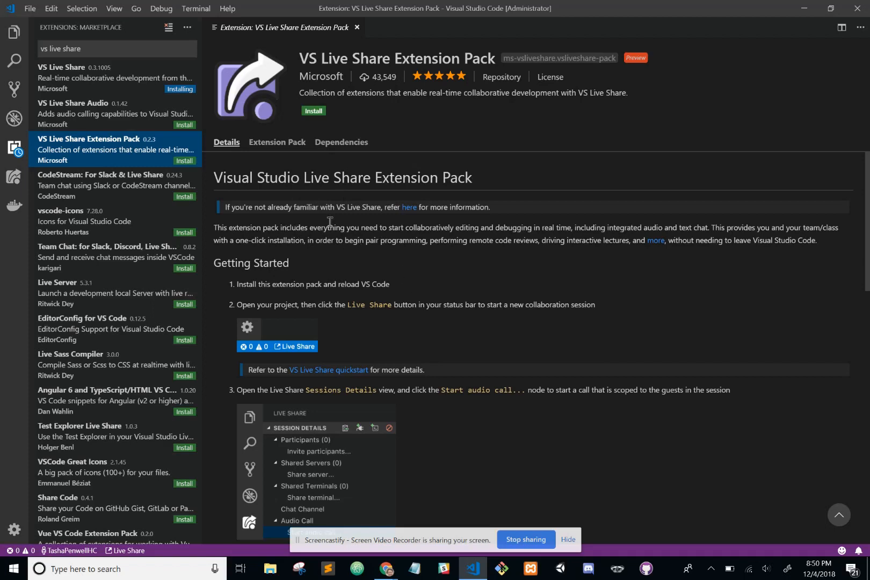
mouse_move(240, 235)
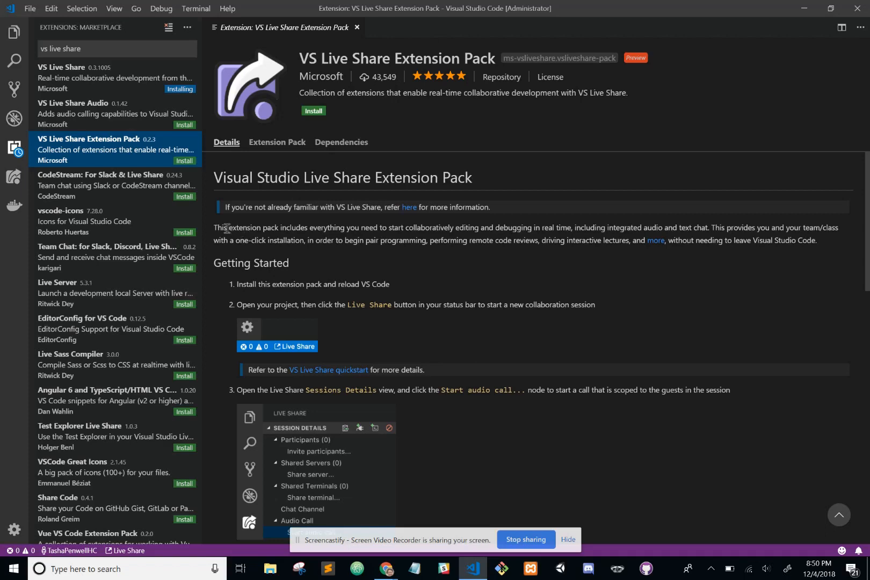
mouse_move(407, 236)
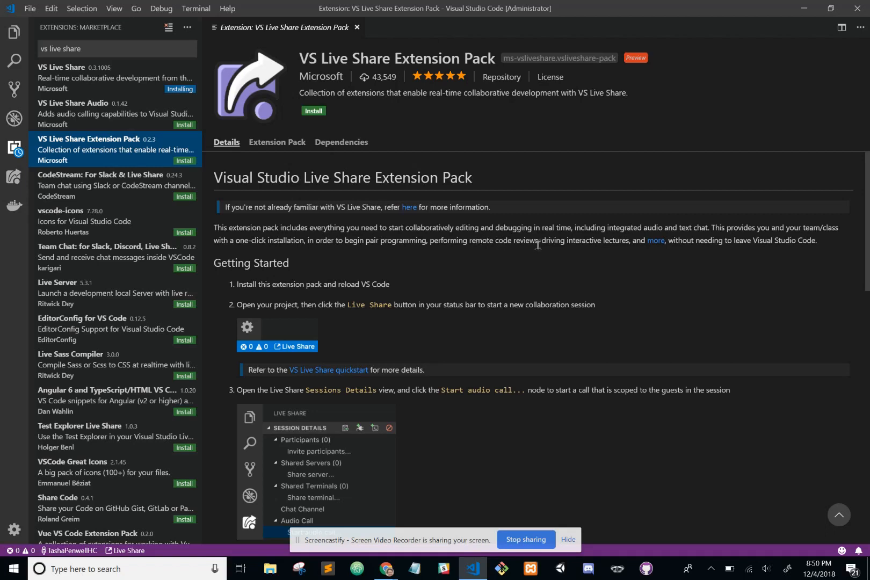
mouse_move(626, 236)
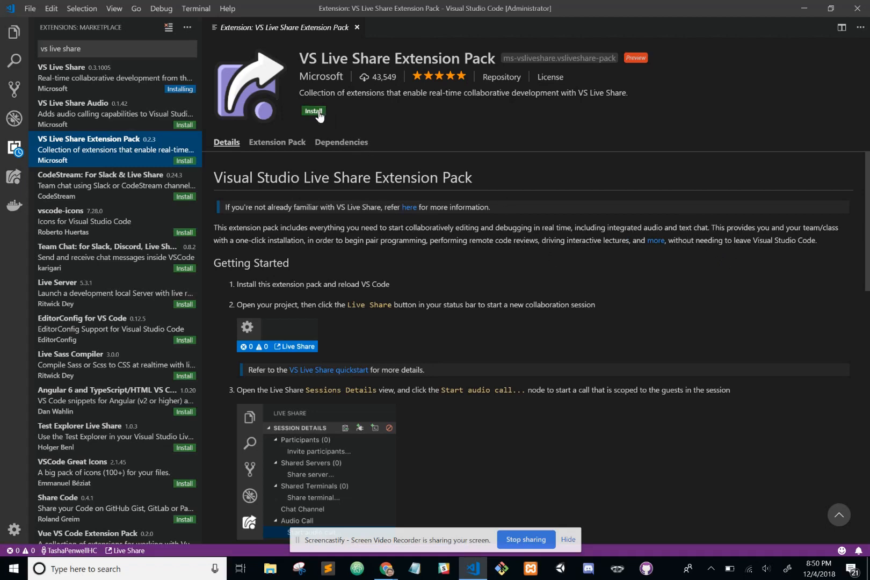
Install the VS Live Share Extension Pack with Live Share Audio and team chat.
left_click(313, 110)
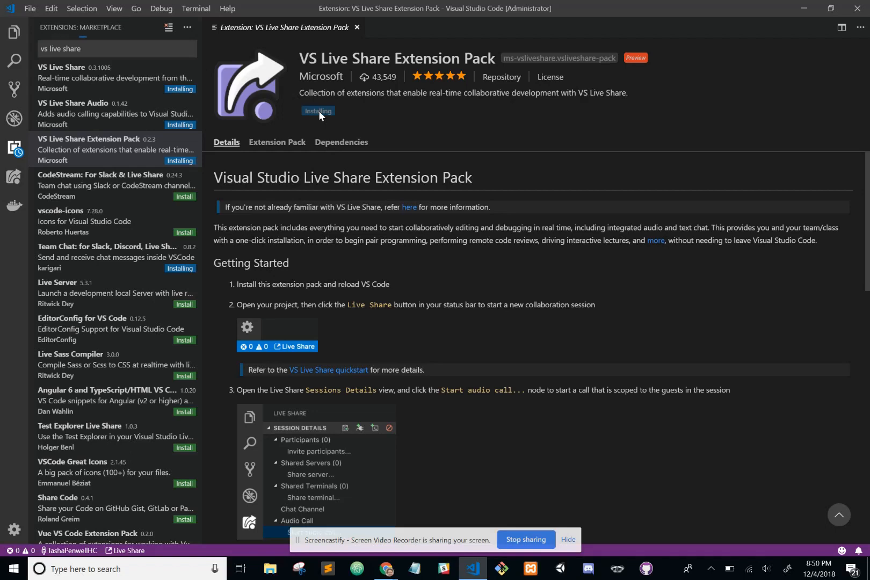
mouse_move(518, 299)
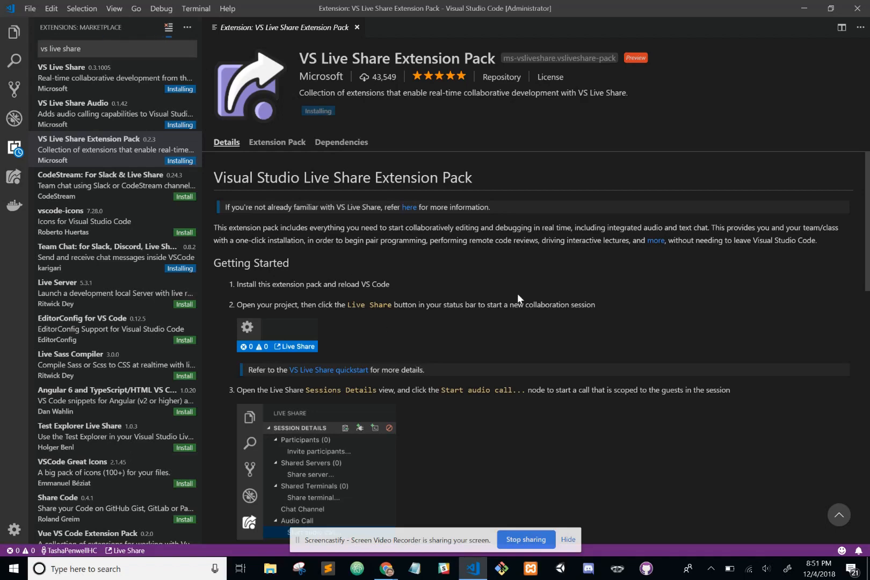
mouse_move(477, 278)
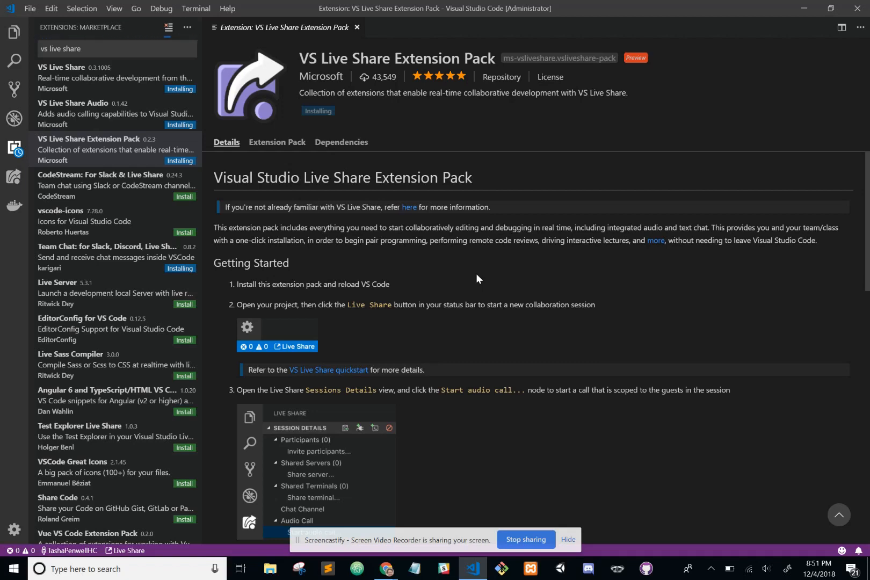
mouse_move(188, 130)
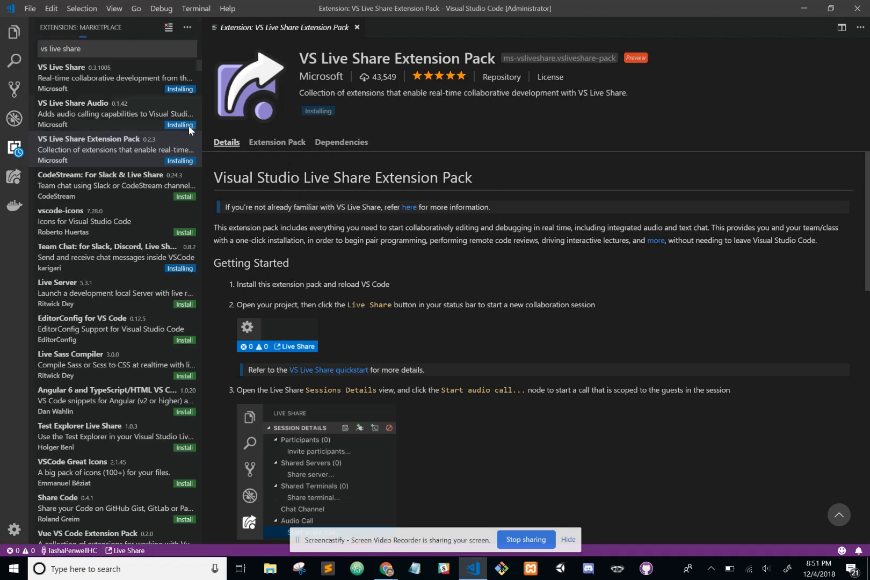
mouse_move(129, 180)
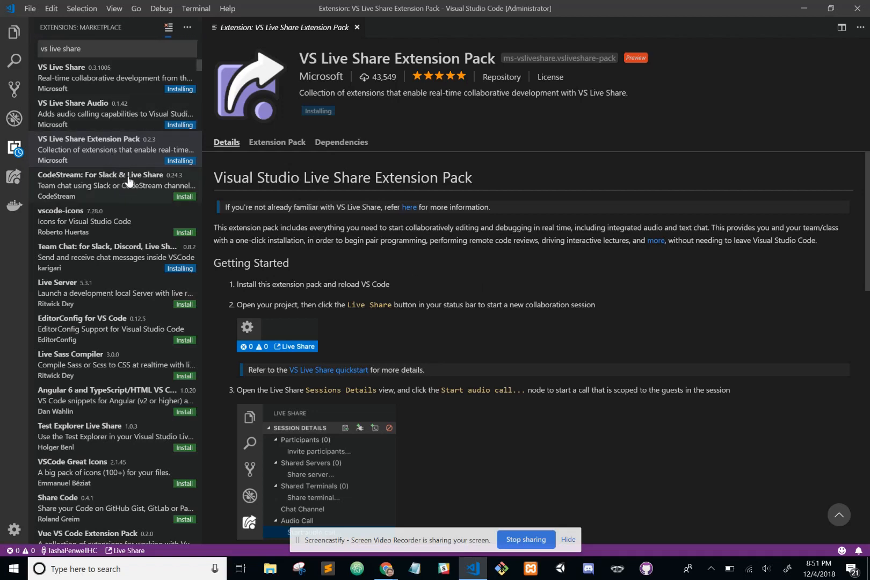
mouse_move(137, 157)
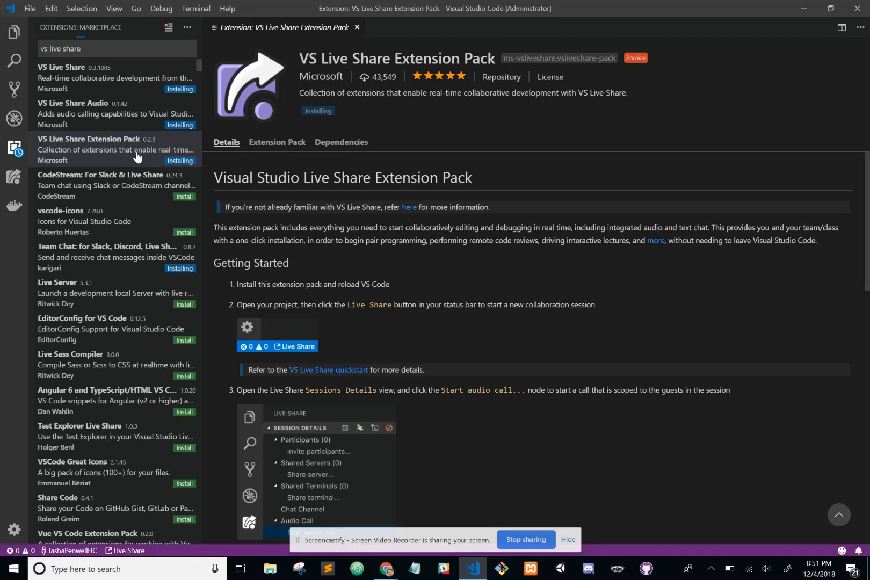
mouse_move(141, 113)
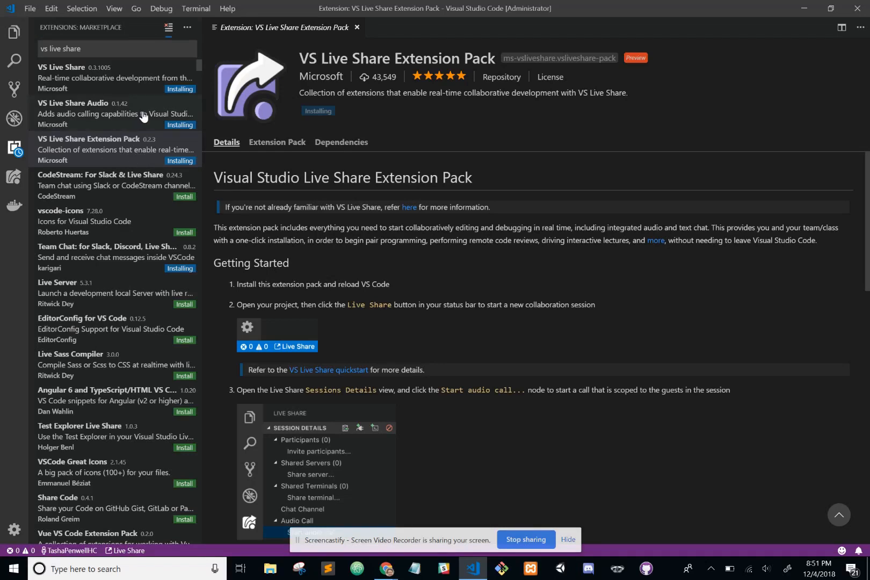
mouse_move(169, 92)
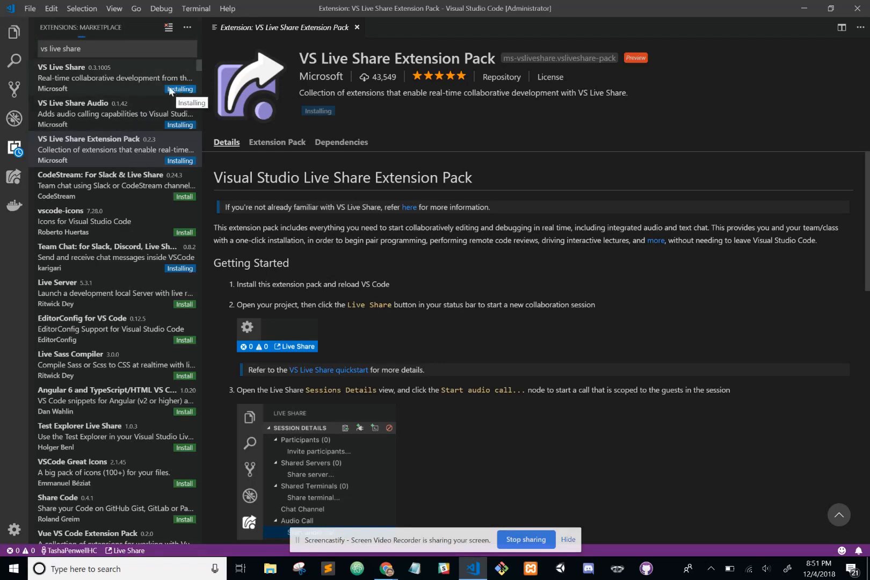
mouse_move(121, 122)
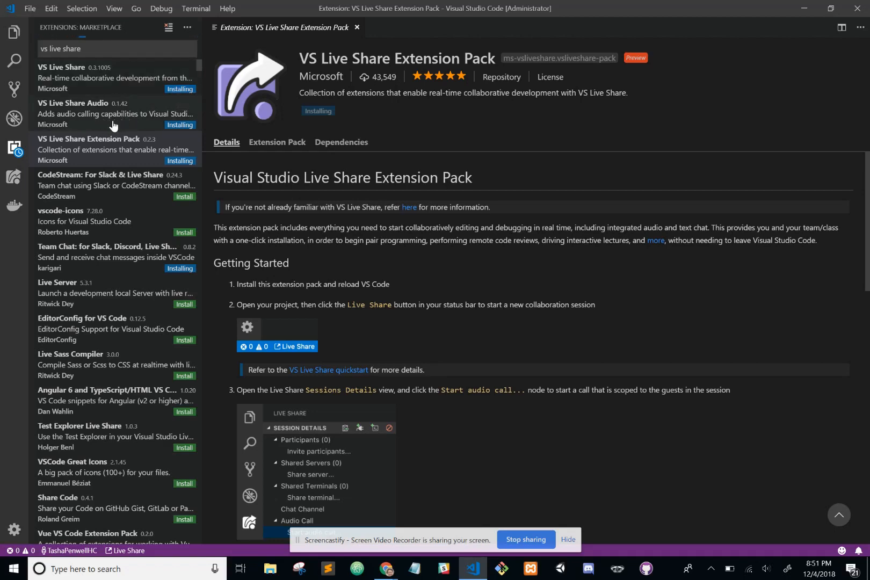
mouse_move(127, 159)
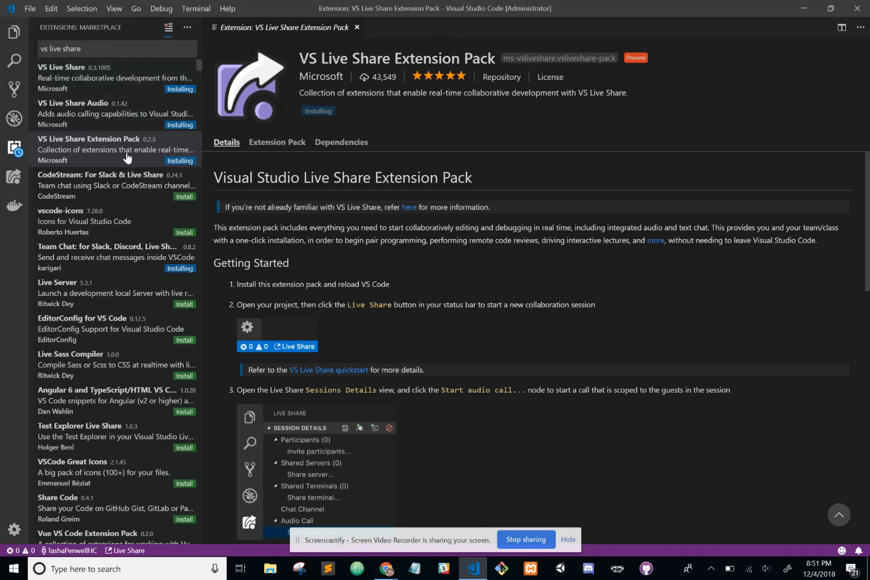
mouse_move(89, 261)
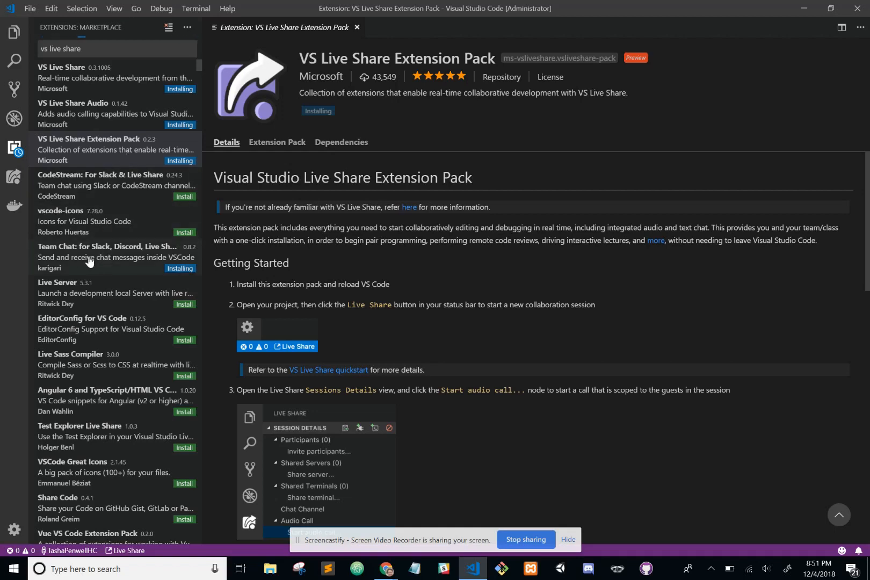
mouse_move(103, 267)
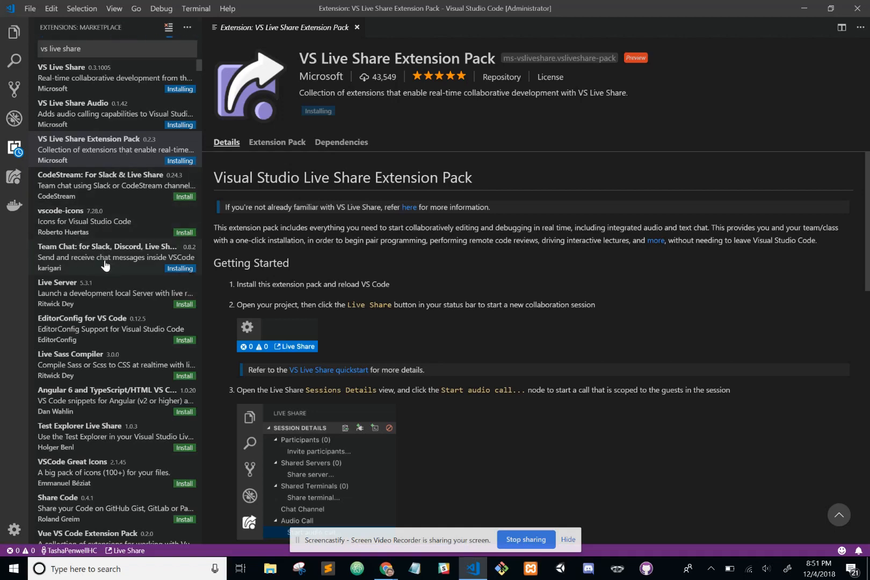
mouse_move(123, 159)
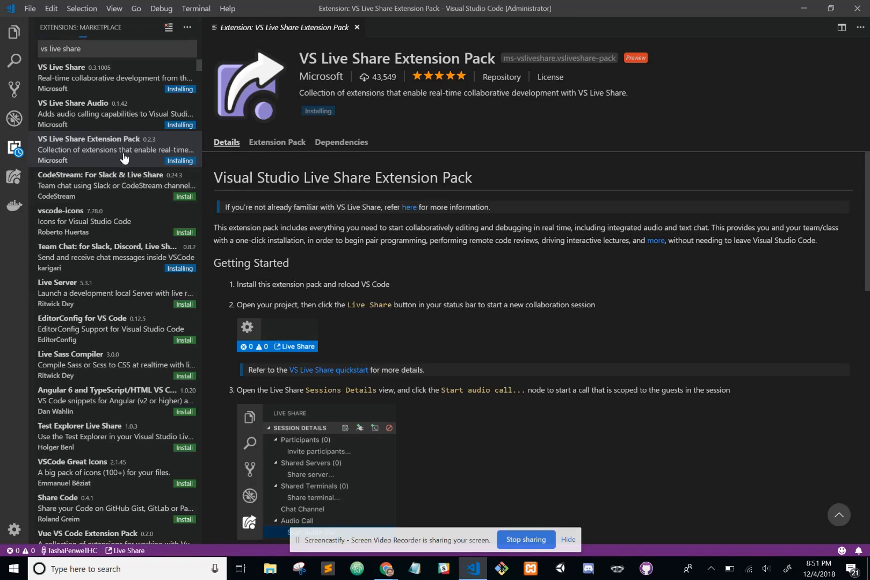
mouse_move(490, 268)
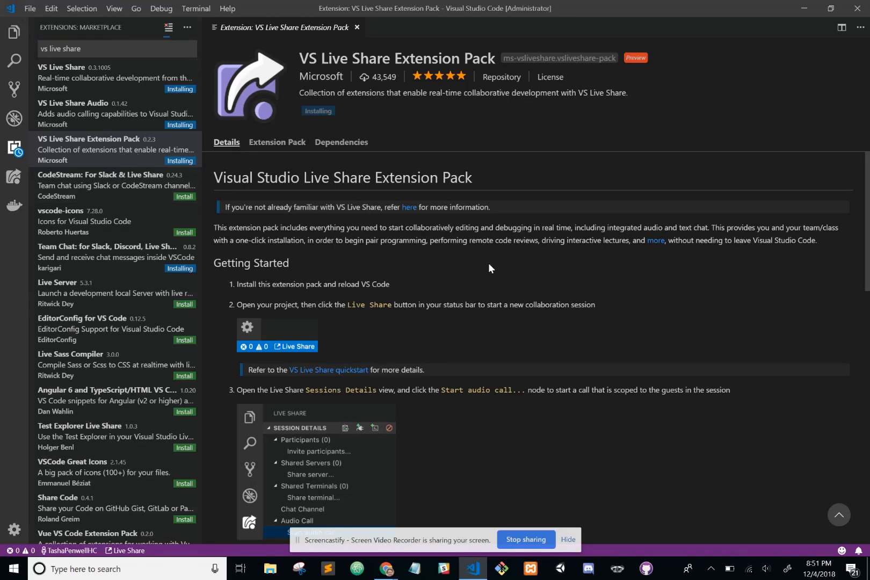
mouse_move(524, 296)
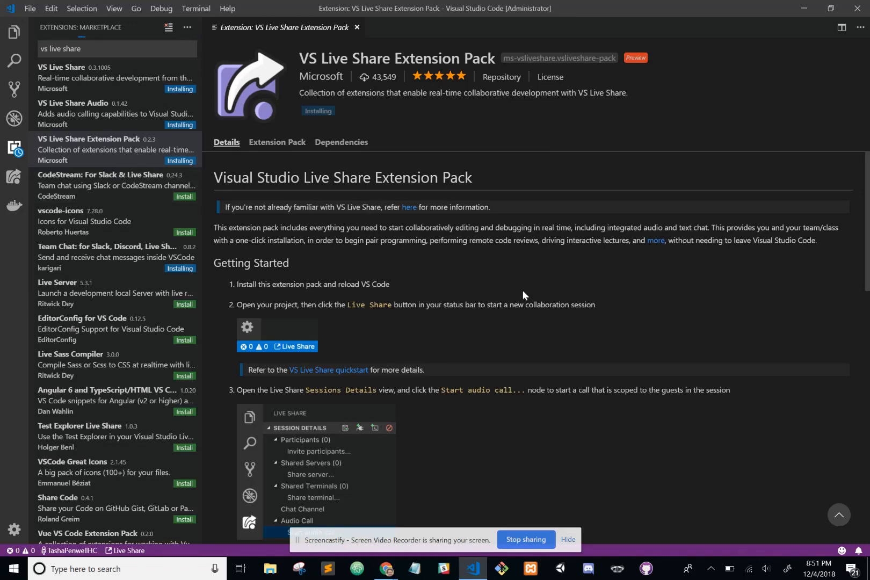
mouse_move(496, 345)
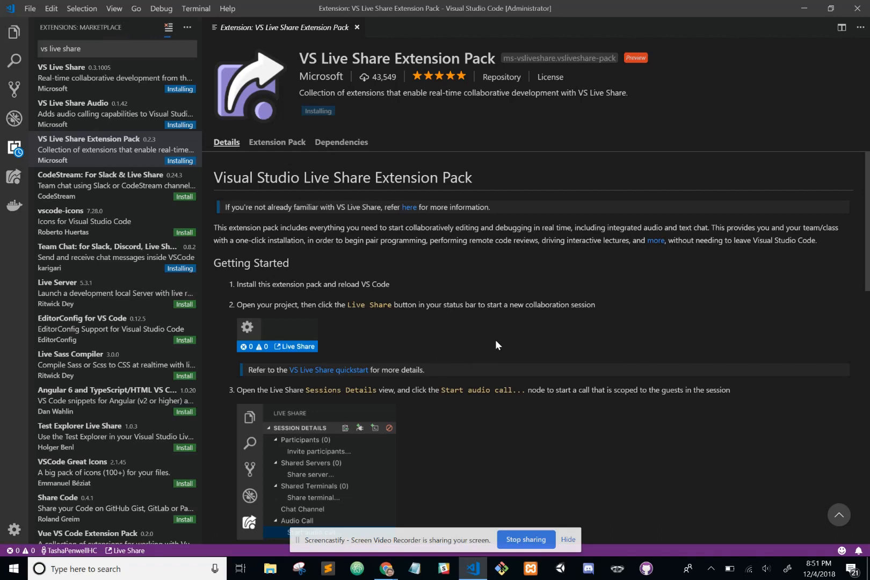
mouse_move(496, 413)
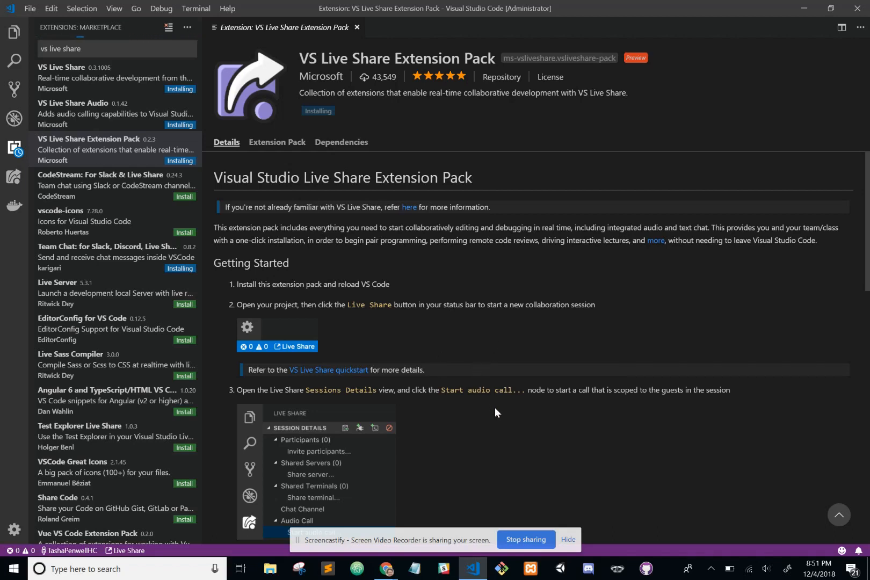
mouse_move(557, 483)
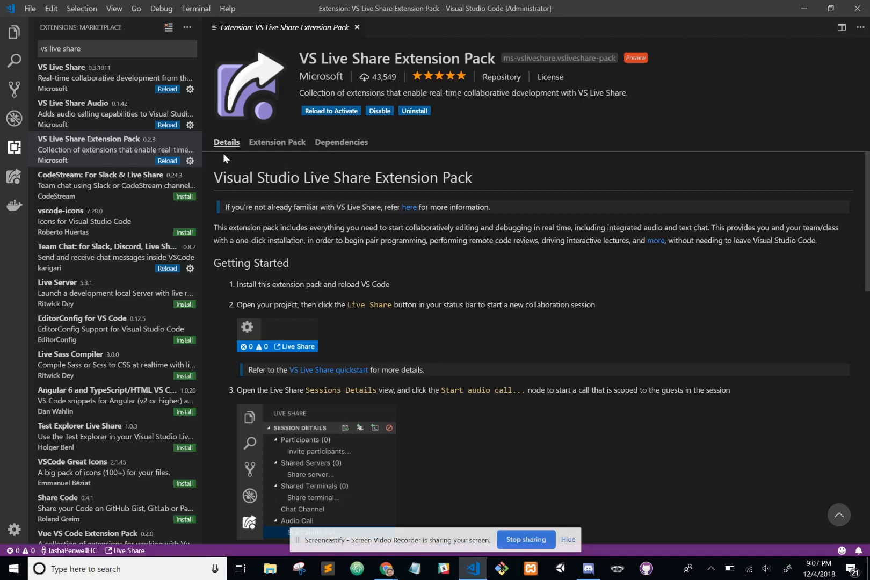
mouse_move(167, 90)
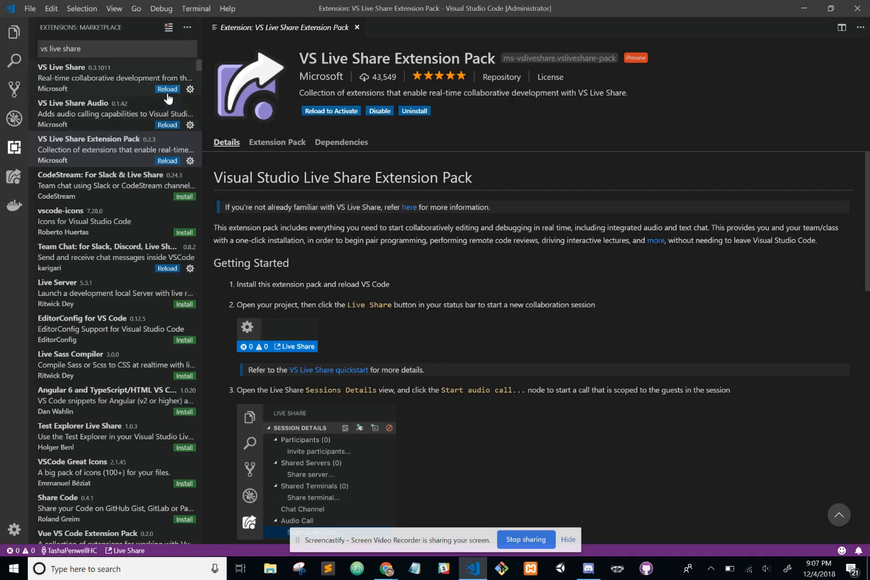
mouse_move(139, 223)
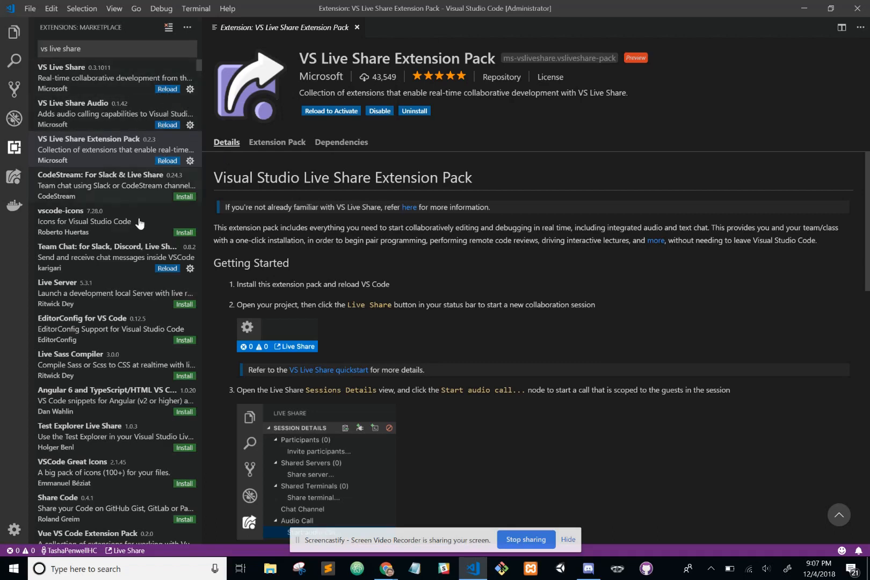
mouse_move(161, 104)
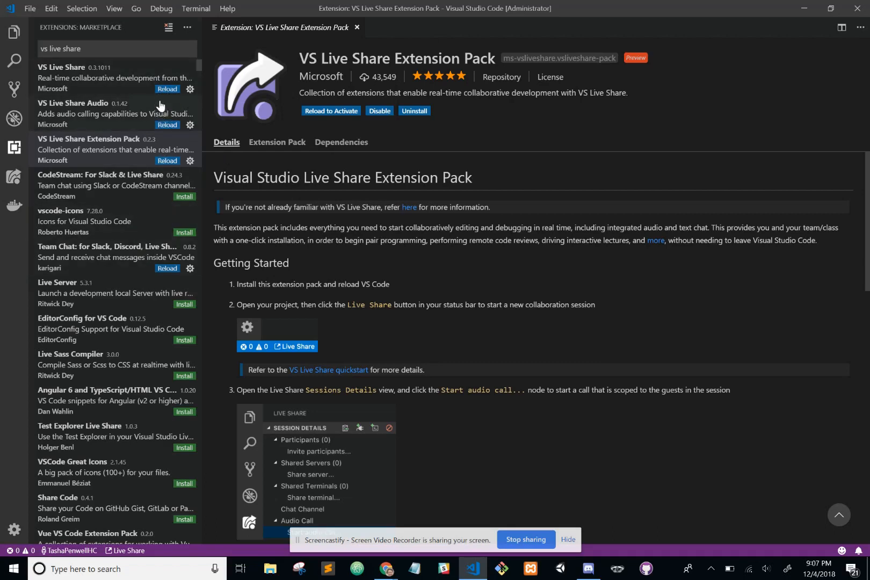
mouse_move(162, 78)
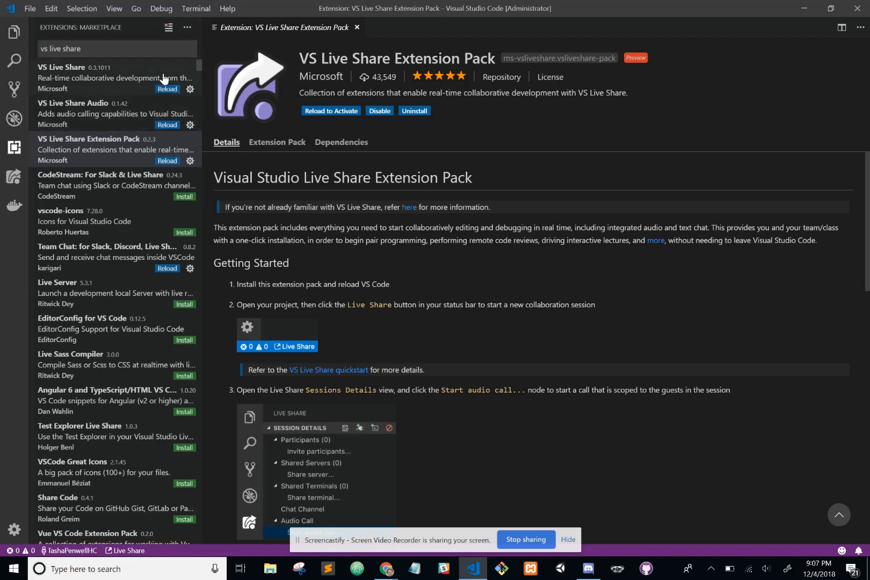
mouse_move(143, 109)
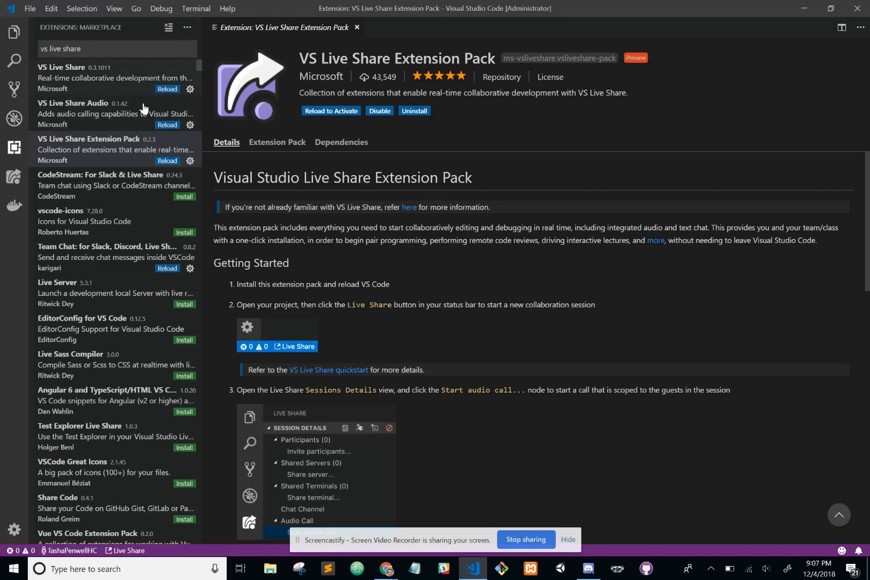
mouse_move(101, 159)
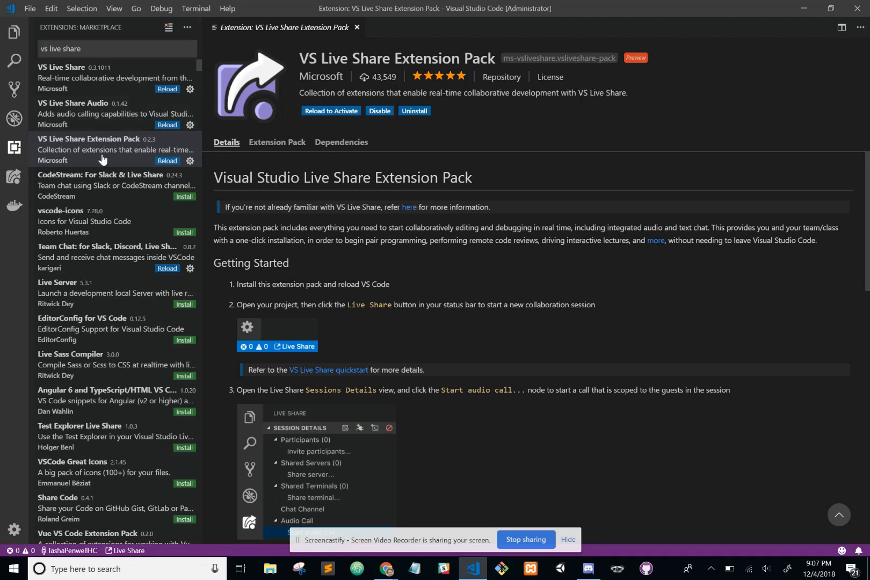
mouse_move(99, 267)
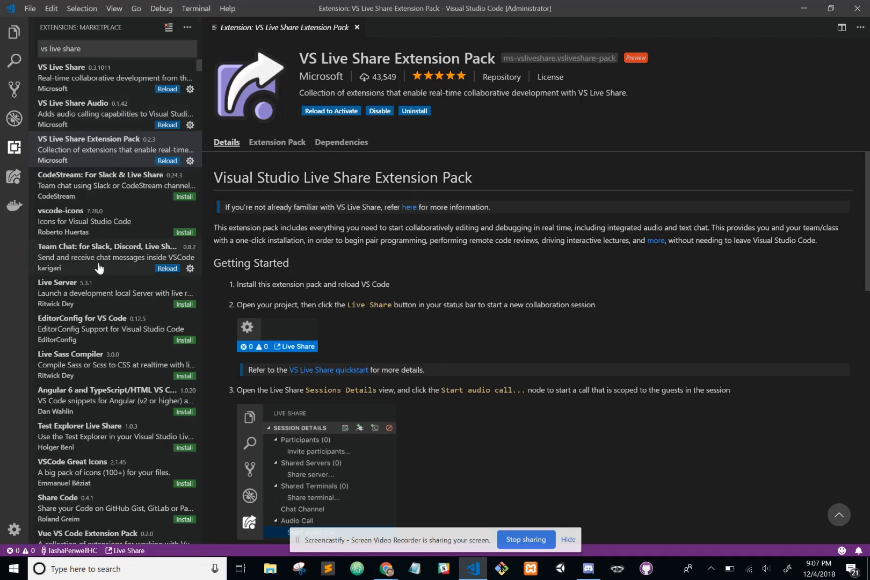
mouse_move(194, 255)
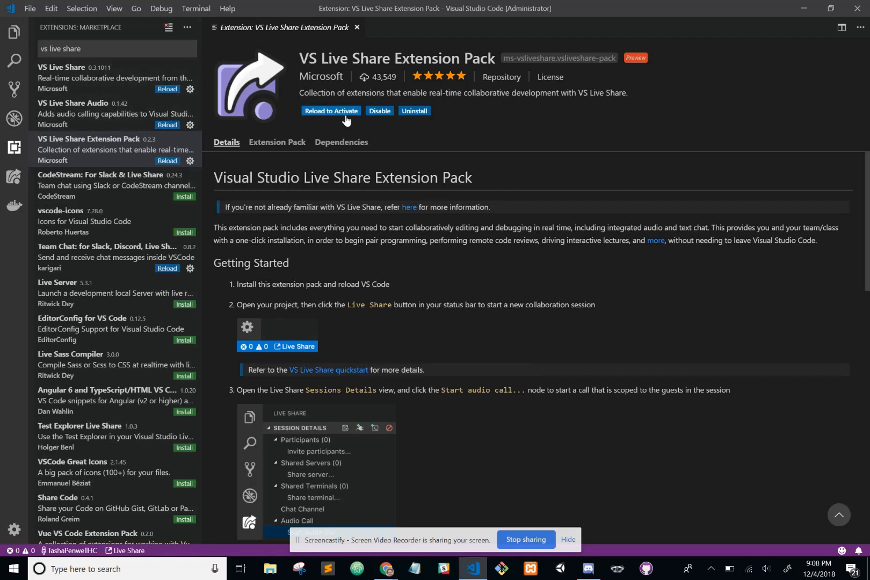
mouse_move(330, 111)
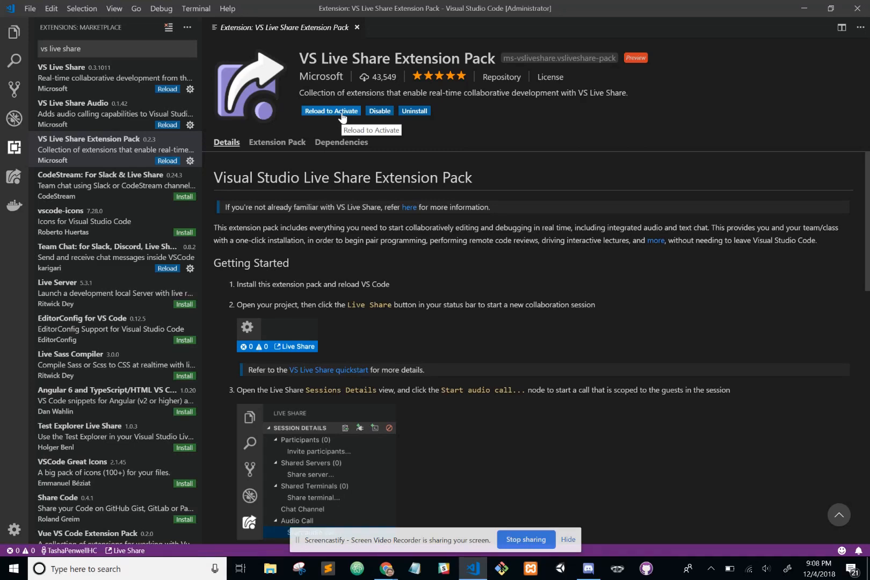
Reload the editor to activate the newly installed Live Share extension pack.
left_click(331, 111)
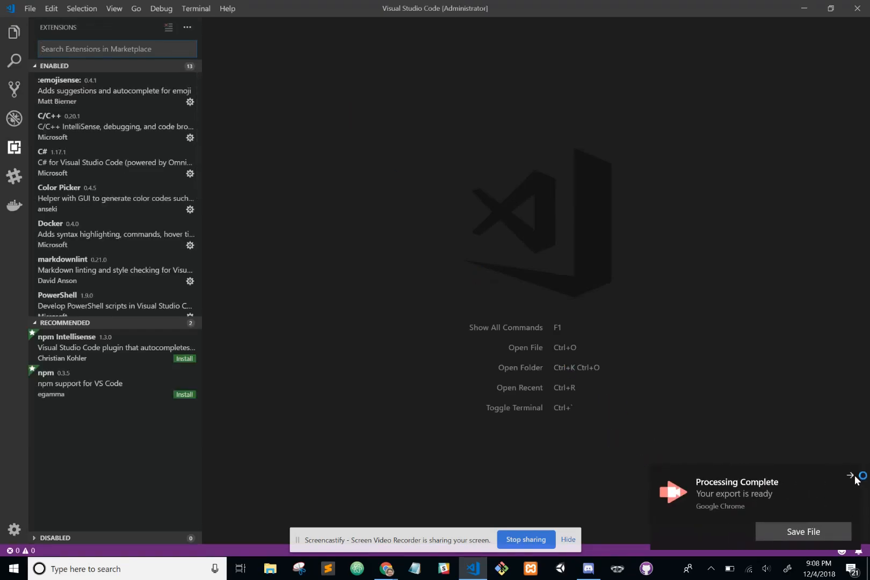
Dismiss the export-ready and screen-sharing notifications while Live Share finishes installing.
left_click(851, 477)
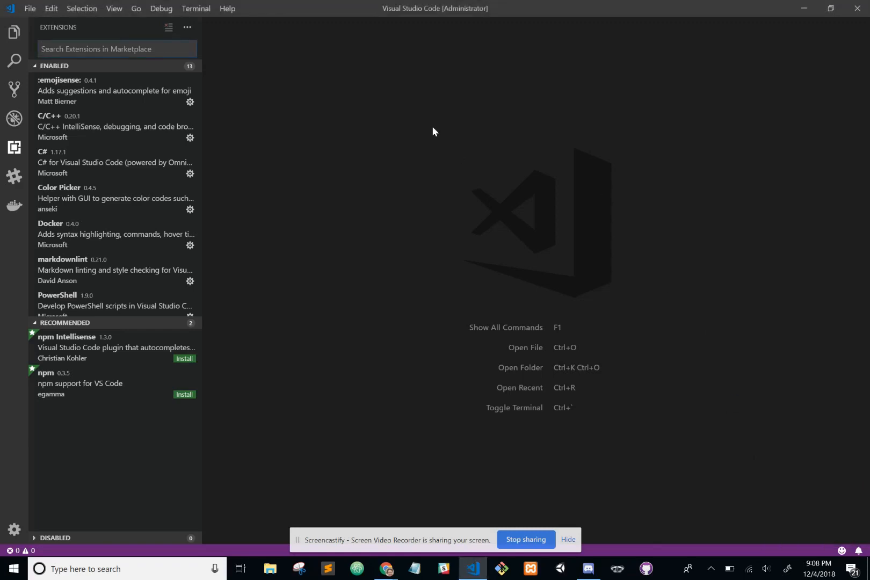
mouse_move(310, 147)
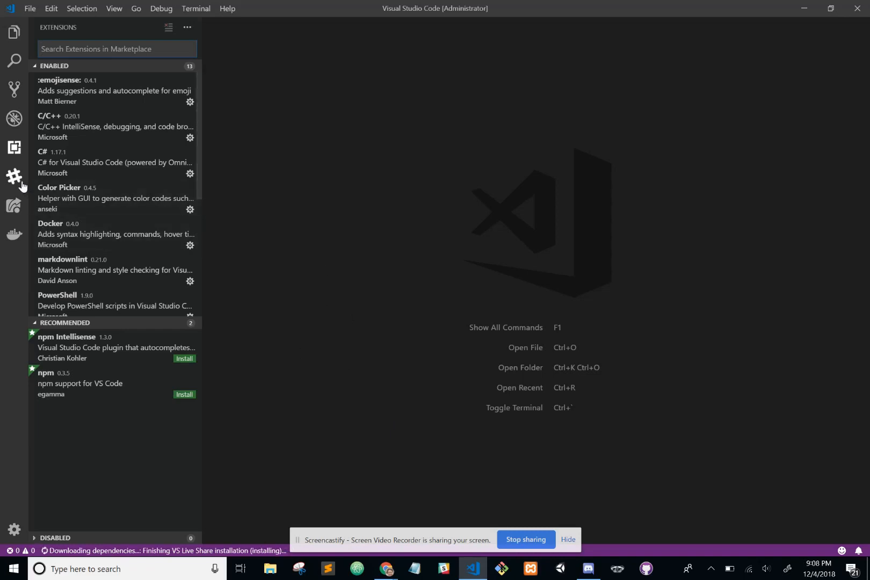
mouse_move(14, 177)
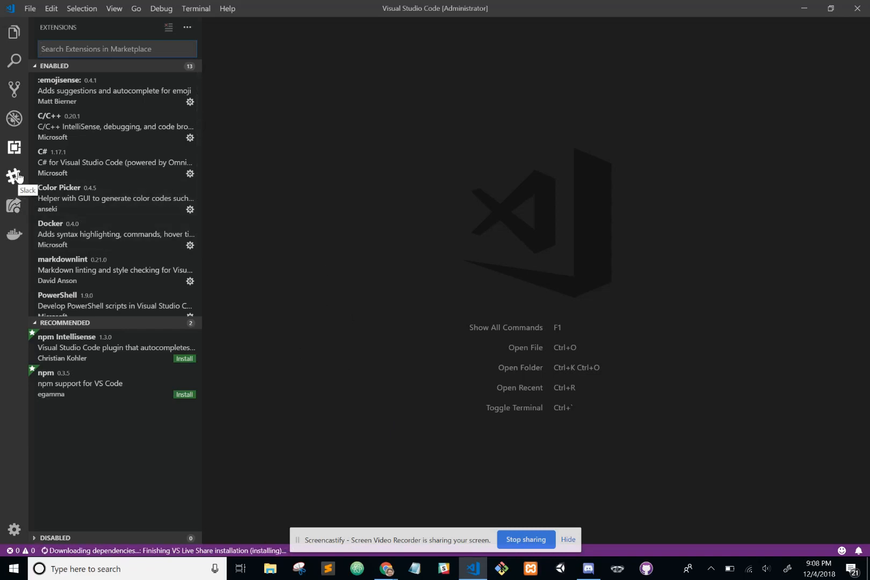
mouse_move(38, 519)
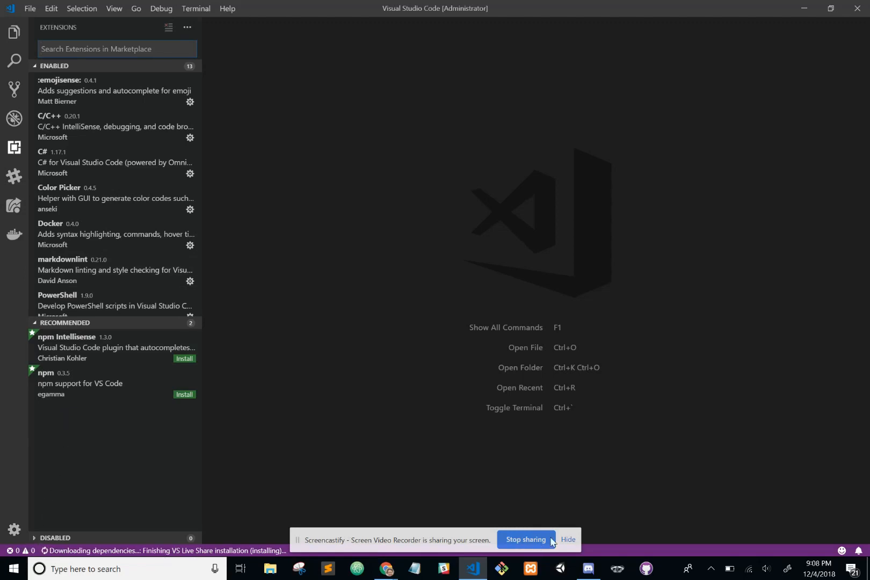
left_click(569, 543)
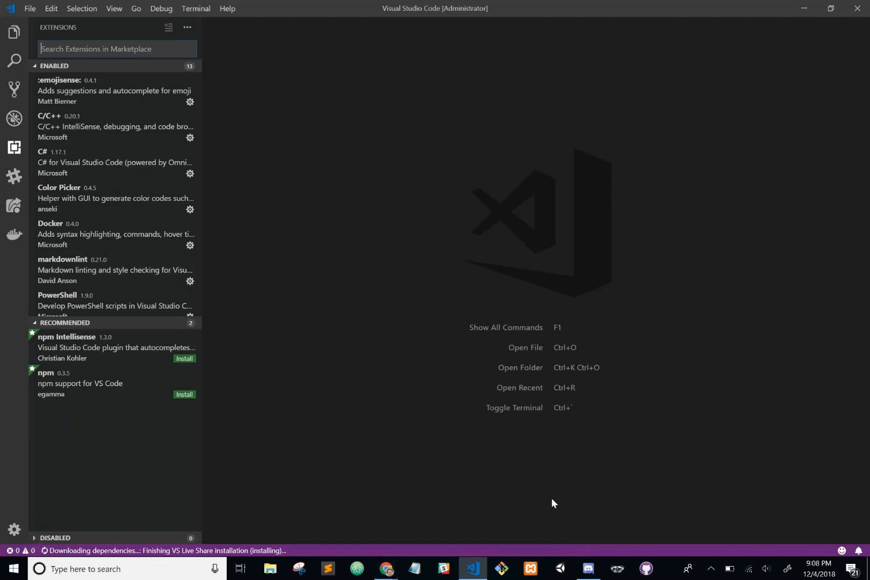
mouse_move(187, 558)
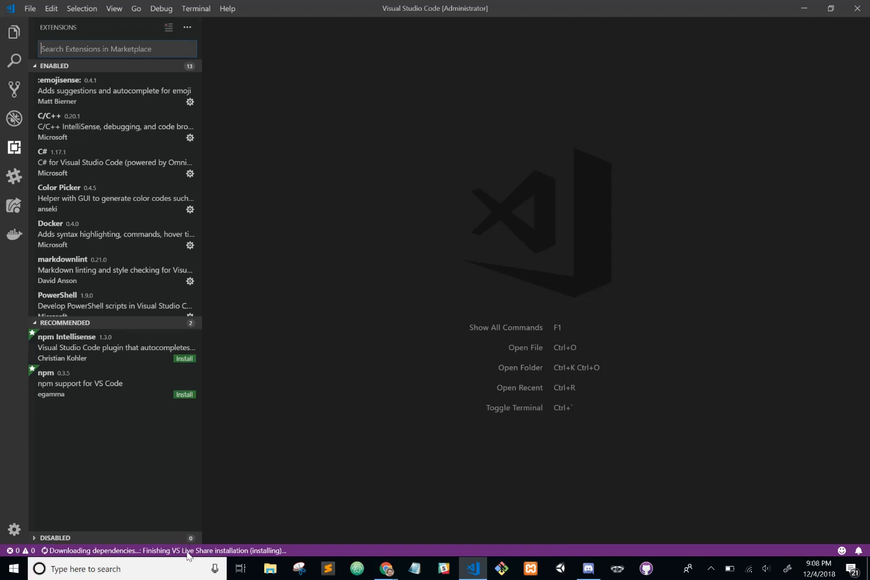
mouse_move(292, 486)
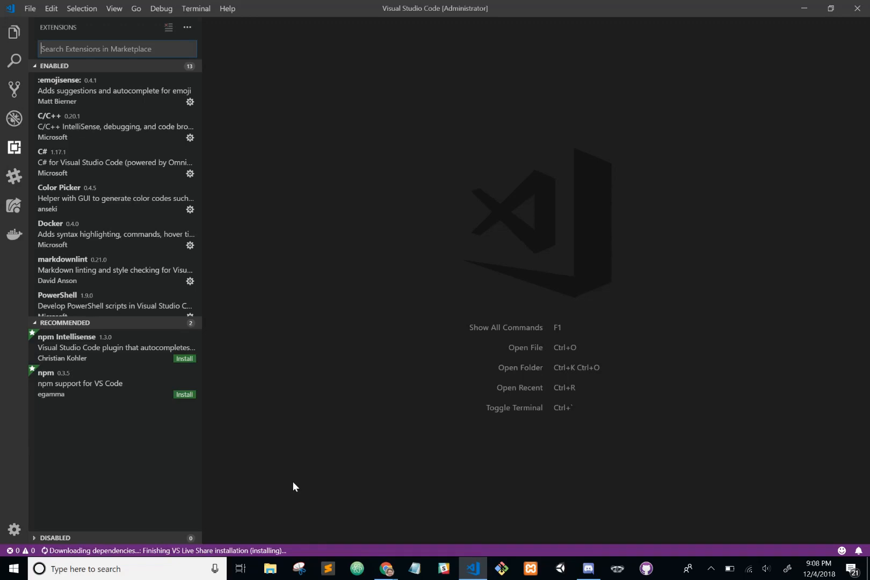
mouse_move(452, 561)
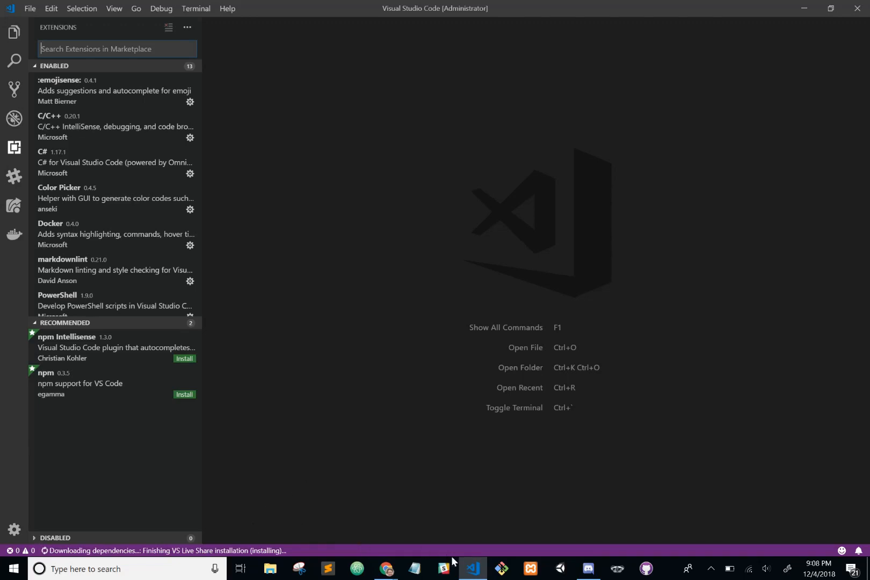
mouse_move(472, 573)
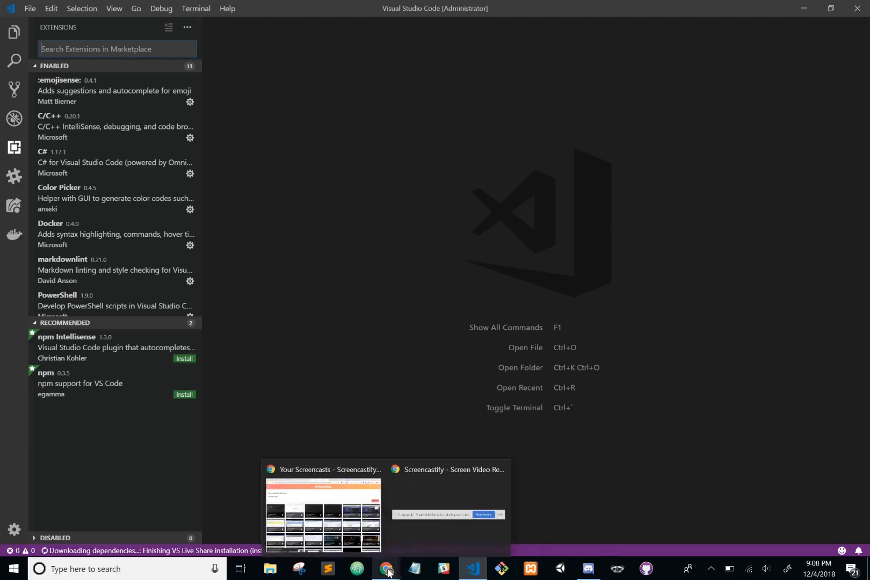
left_click(322, 515)
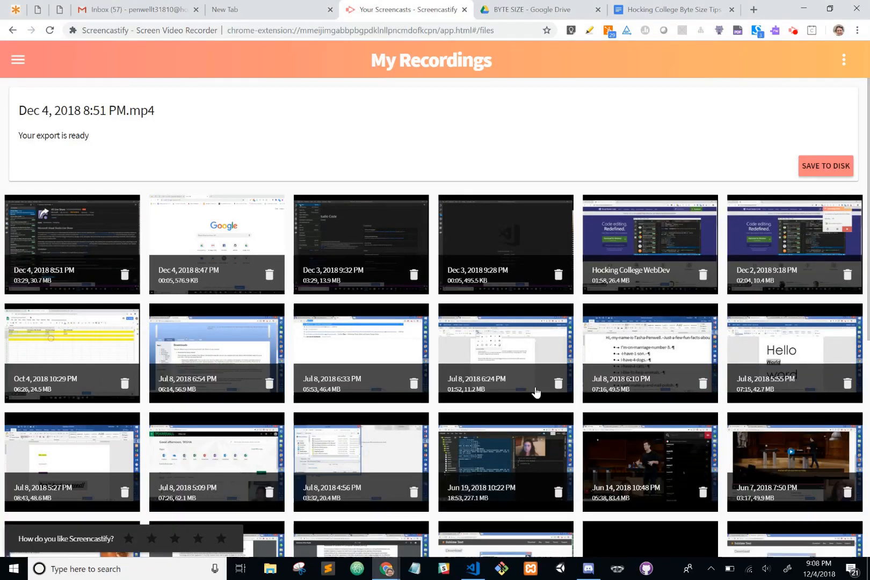
mouse_move(563, 441)
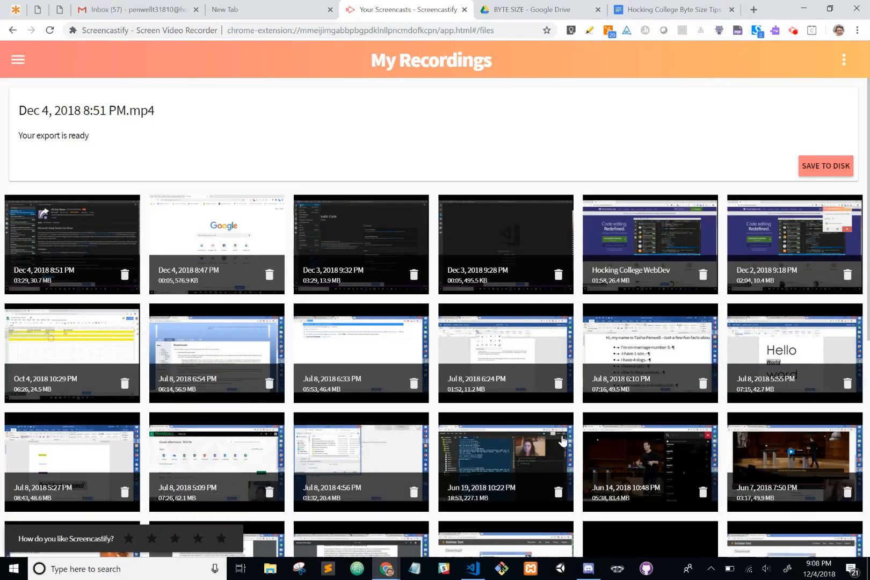
mouse_move(384, 568)
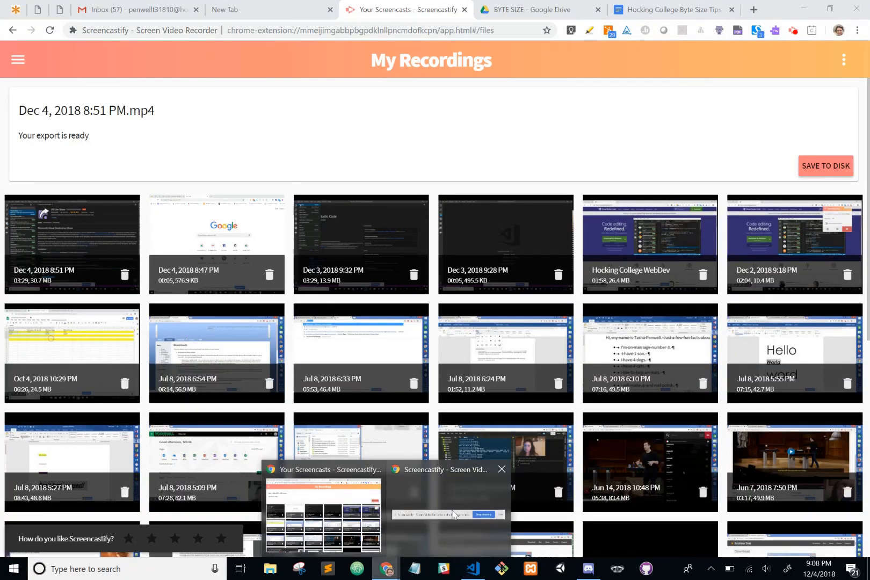
left_click(472, 568)
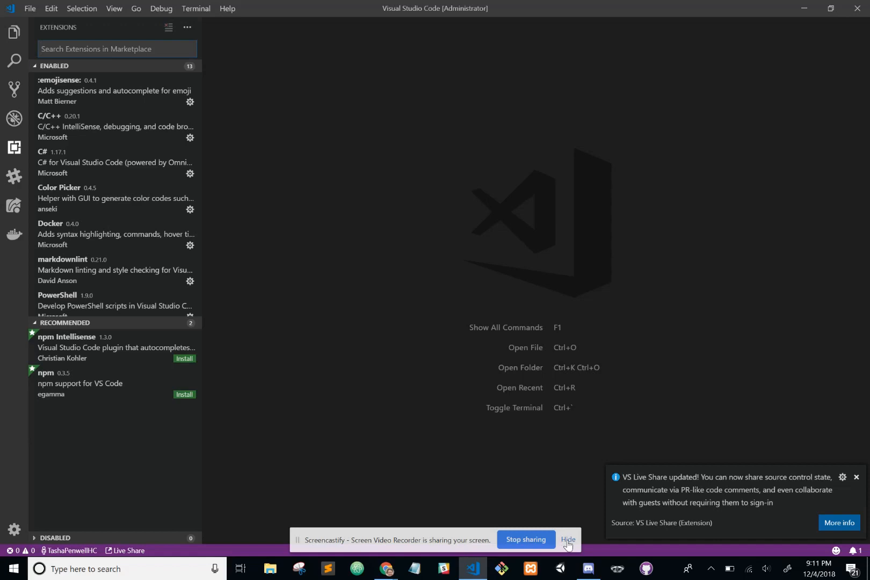
Dismiss the screen-sharing notice over the Live Share update notification.
left_click(568, 543)
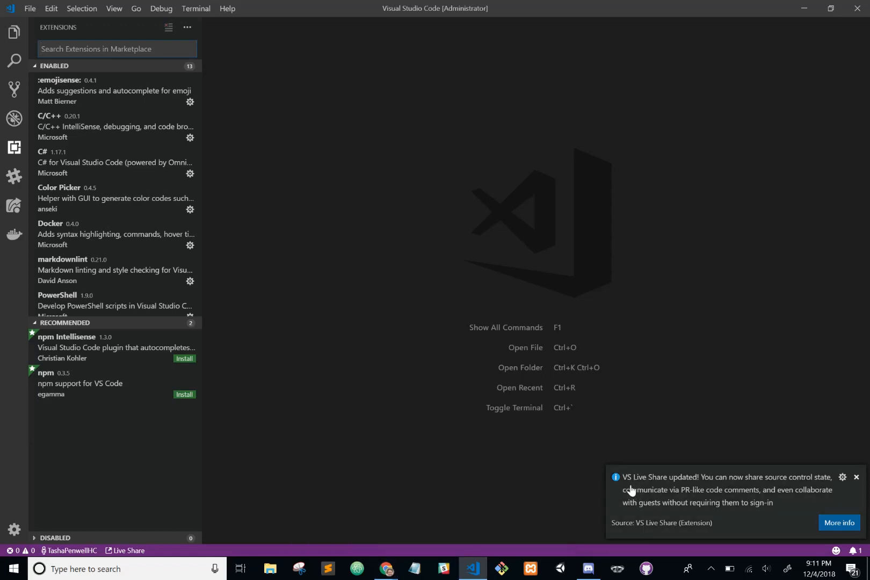
mouse_move(690, 496)
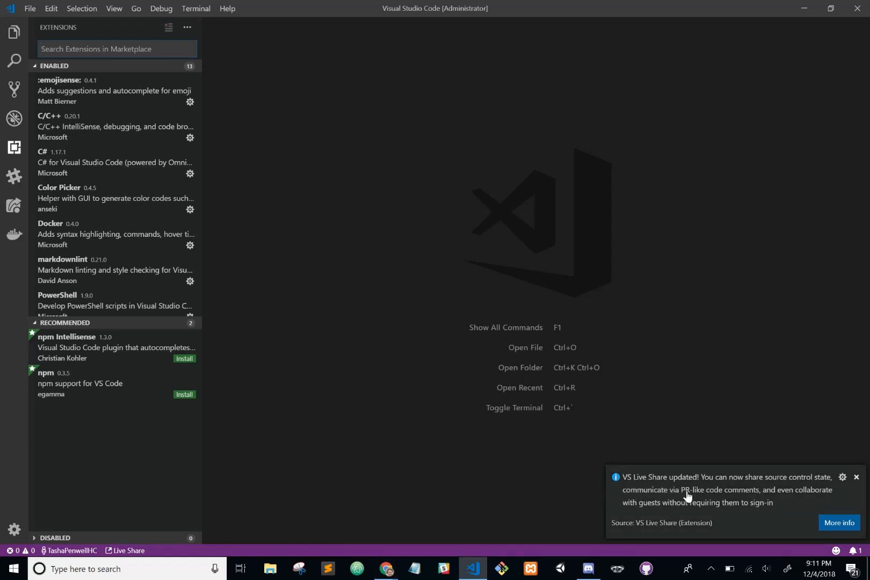
mouse_move(773, 512)
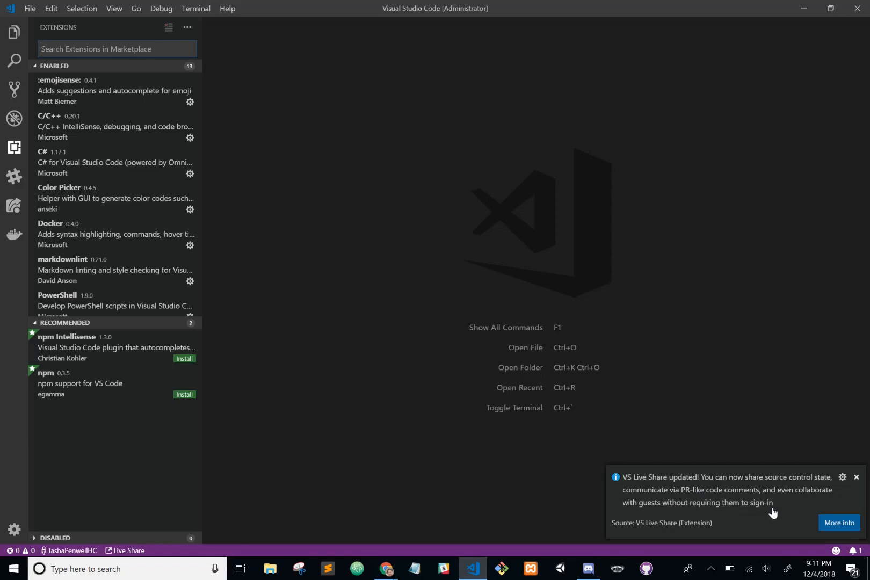
mouse_move(783, 515)
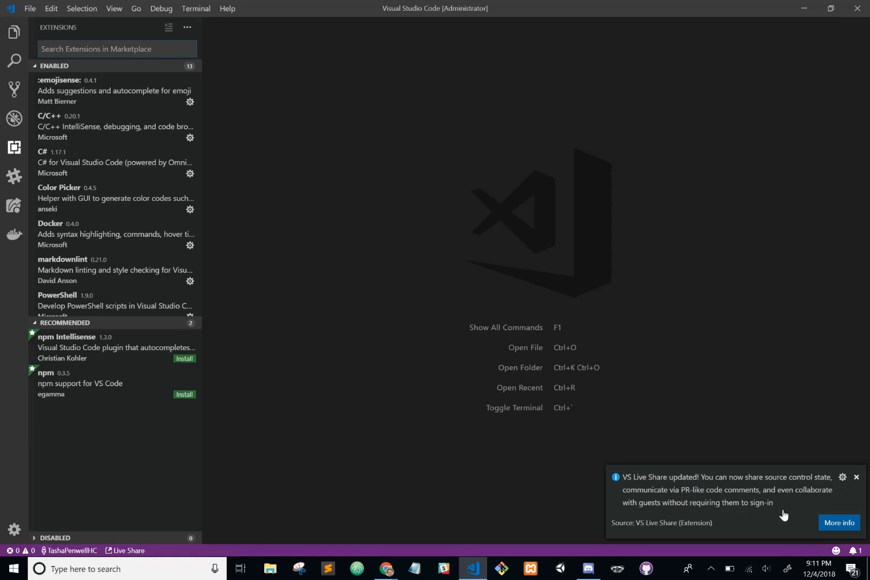
mouse_move(757, 513)
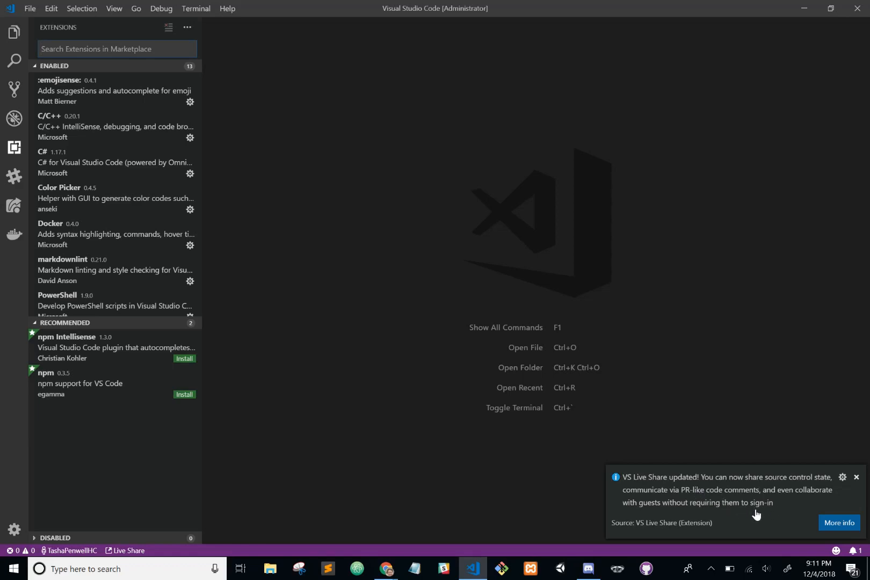
mouse_move(776, 520)
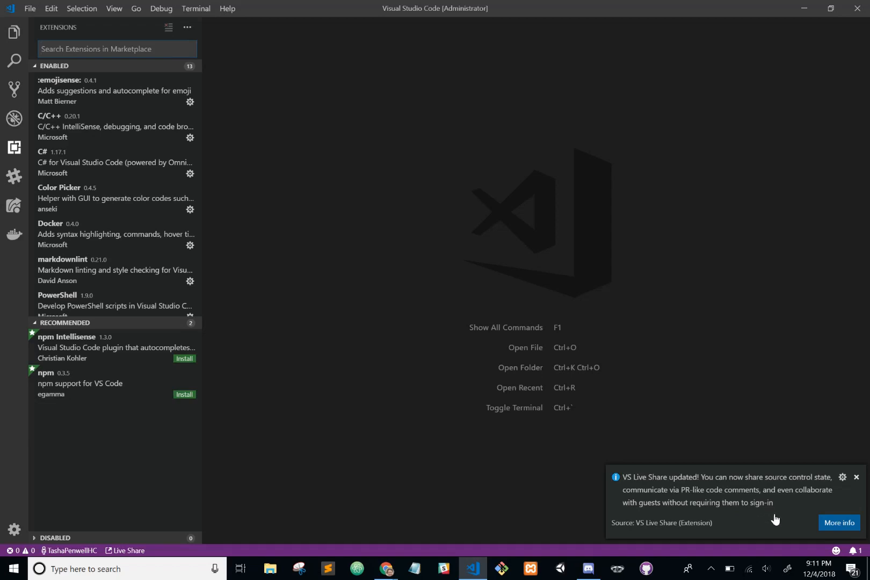
mouse_move(859, 544)
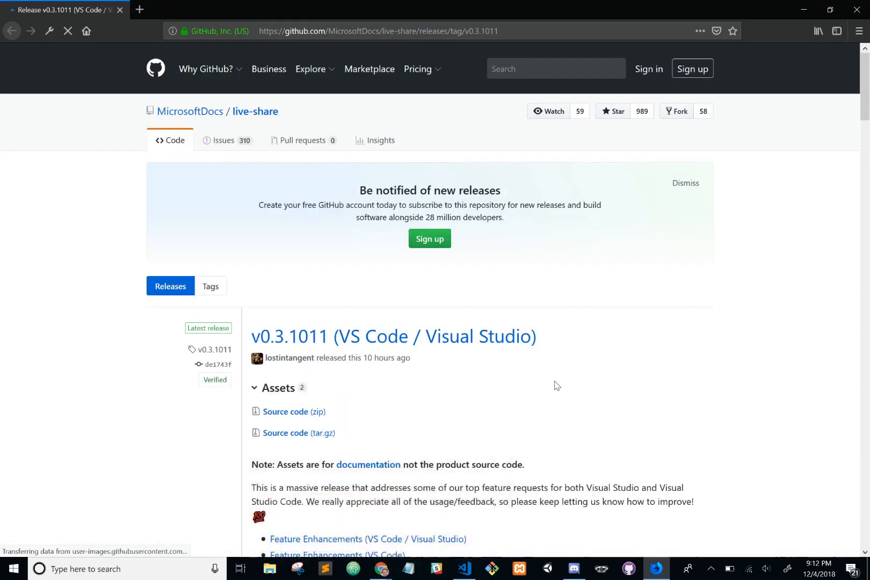
scroll("down", 3)
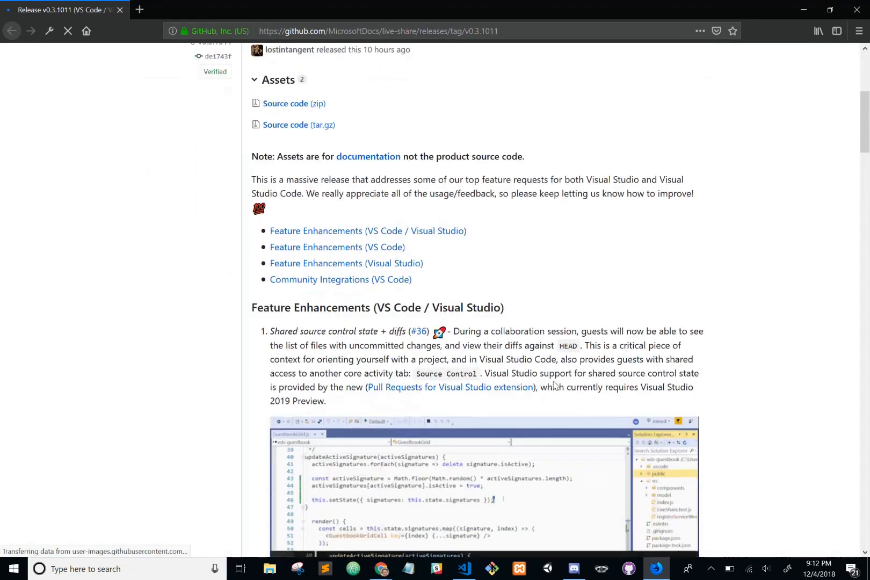
scroll("down", 3)
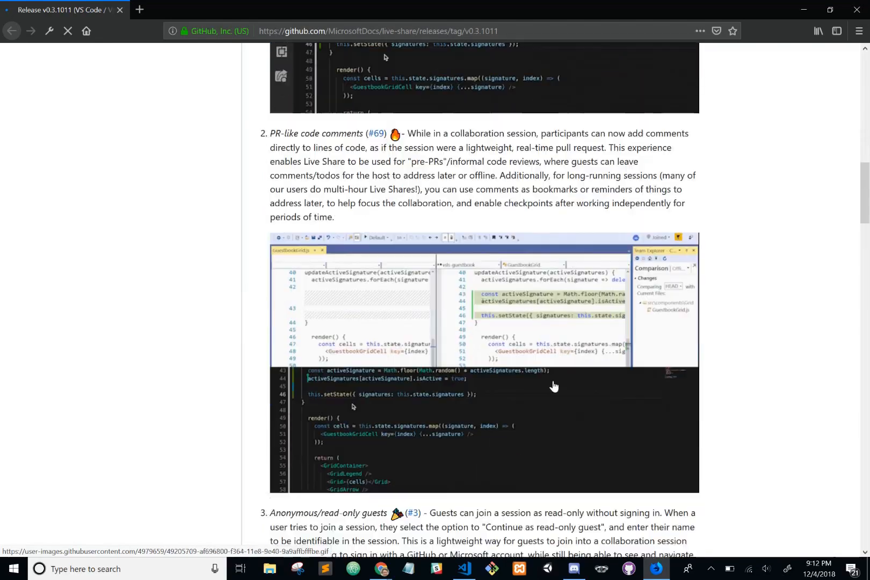
scroll("down", 3)
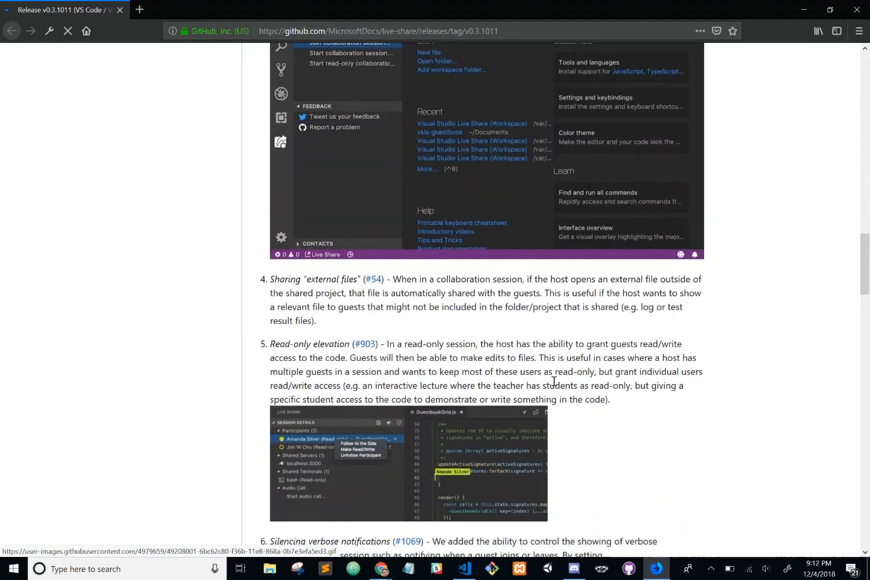
Return to VS Code and start a Live Share collaboration session from the status bar.
left_click(463, 568)
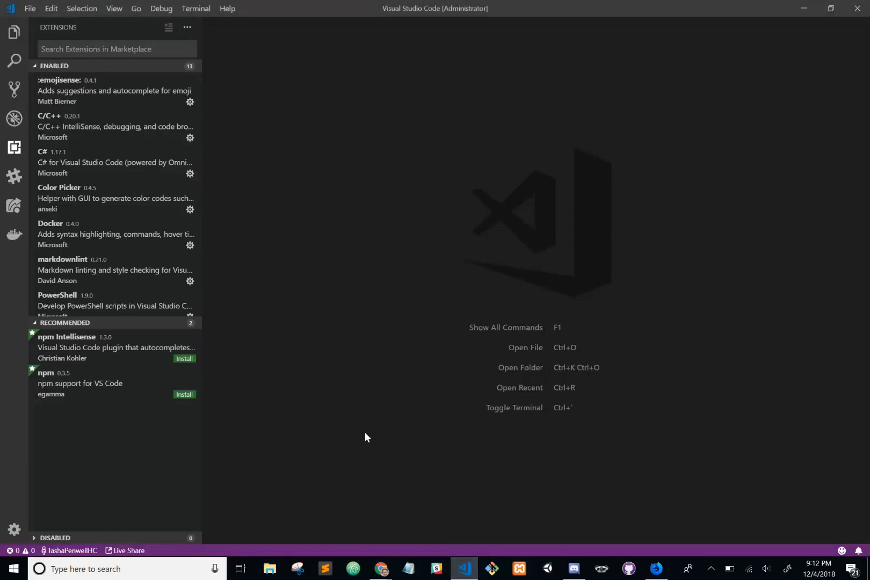
mouse_move(265, 493)
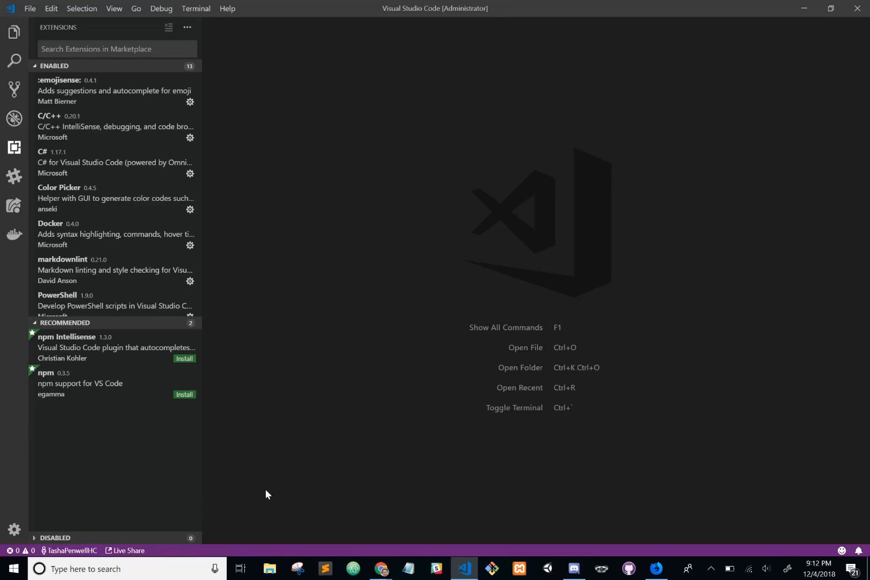
mouse_move(208, 515)
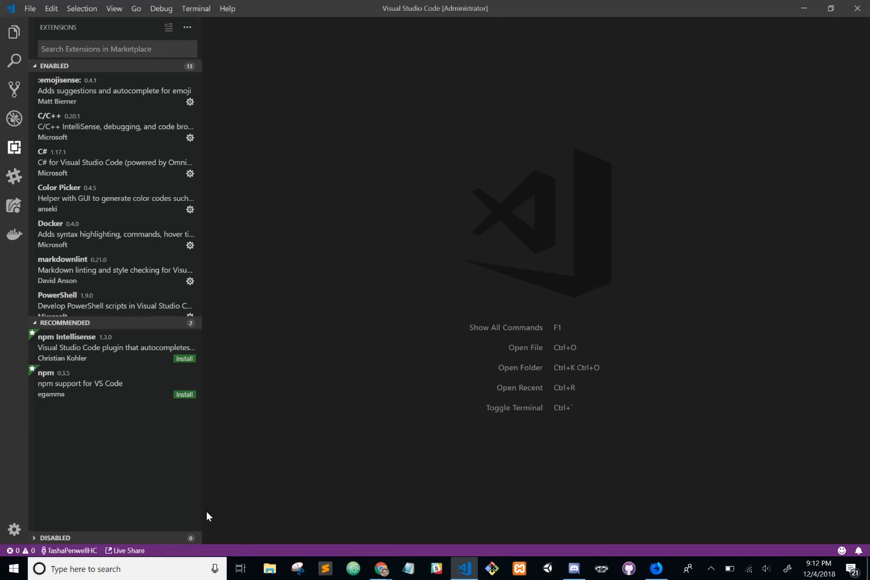
mouse_move(174, 560)
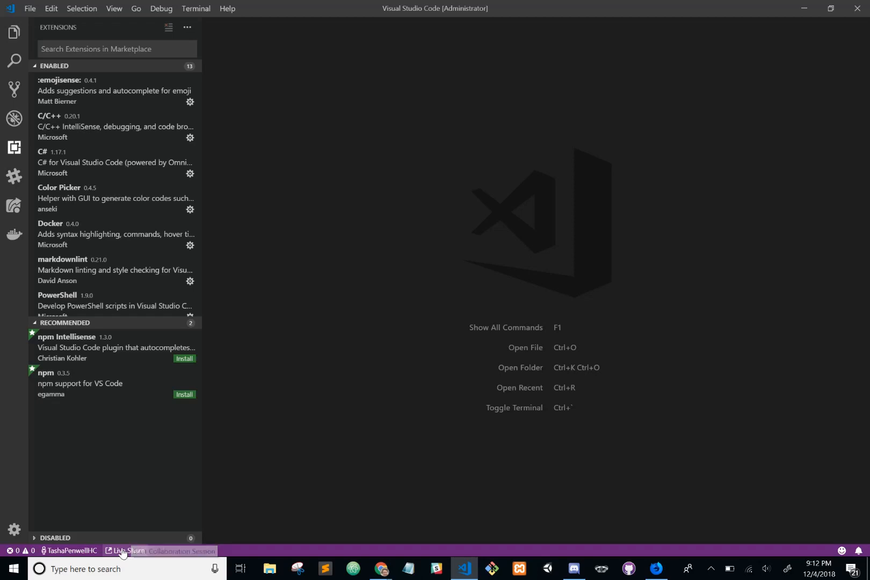
left_click(128, 551)
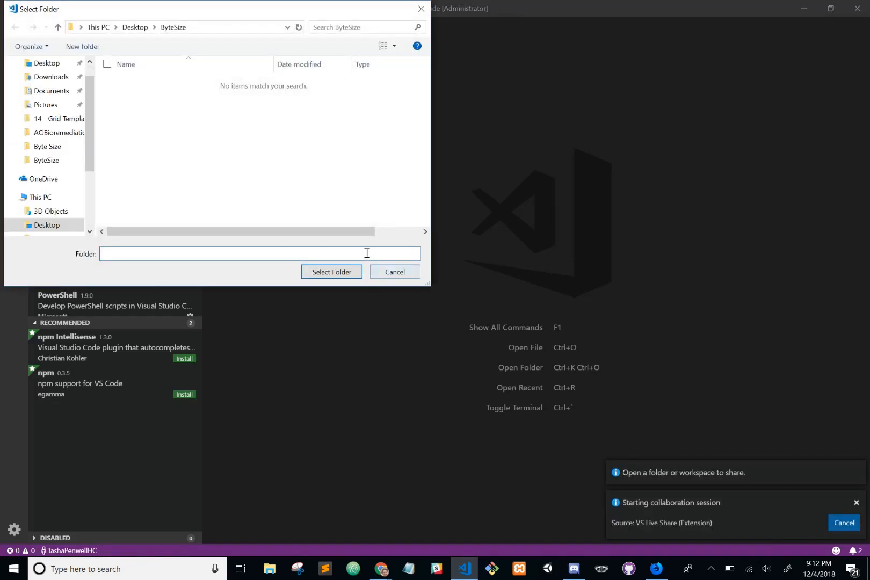
mouse_move(450, 302)
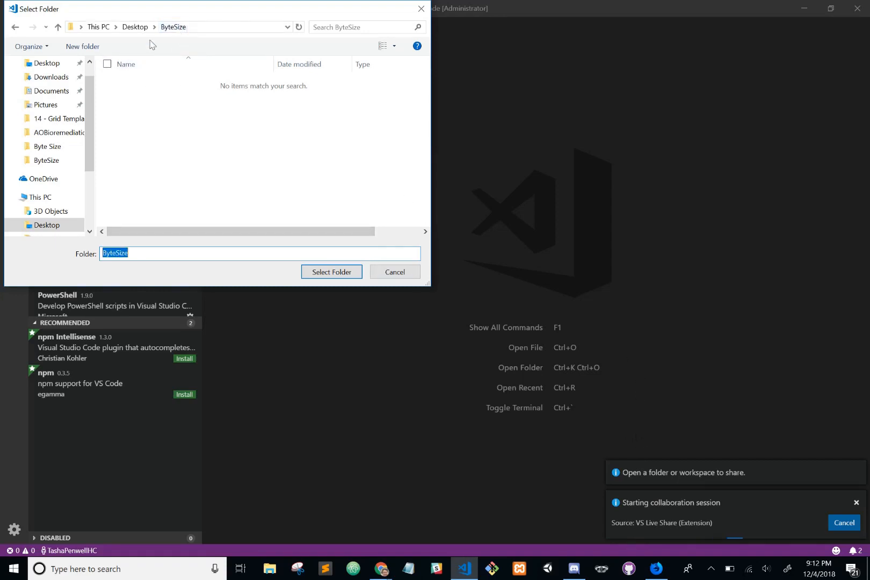
Navigate Desktop > AOB > AOBioremediation and select it as the folder to share.
left_click(134, 27)
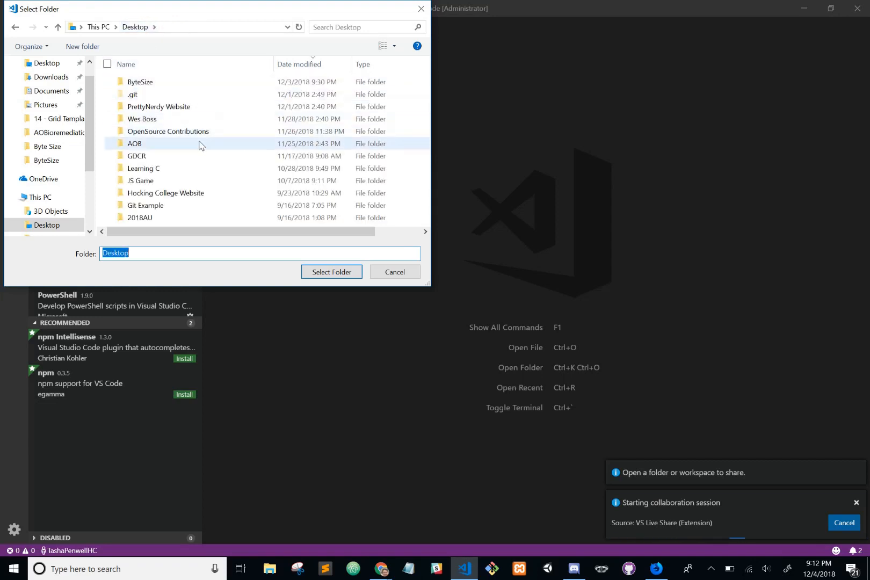
double_click(135, 144)
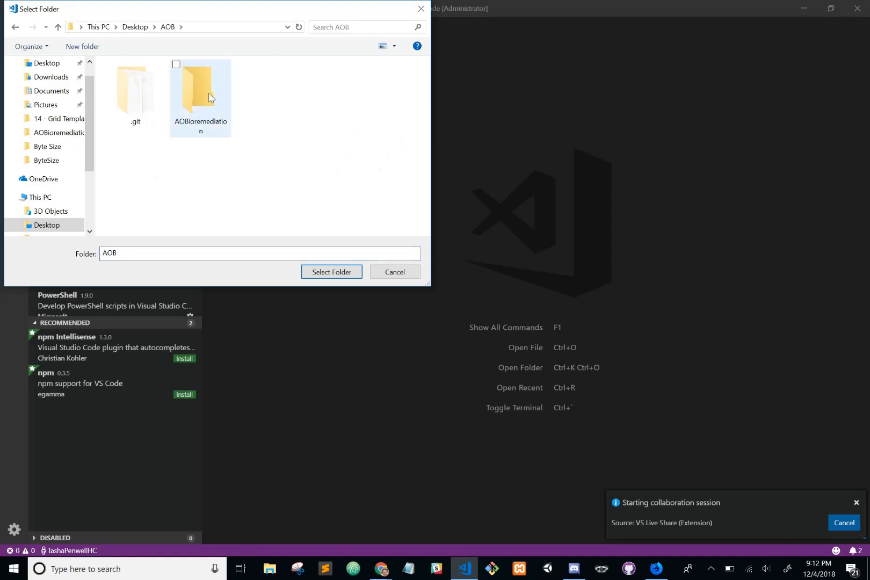
double_click(200, 88)
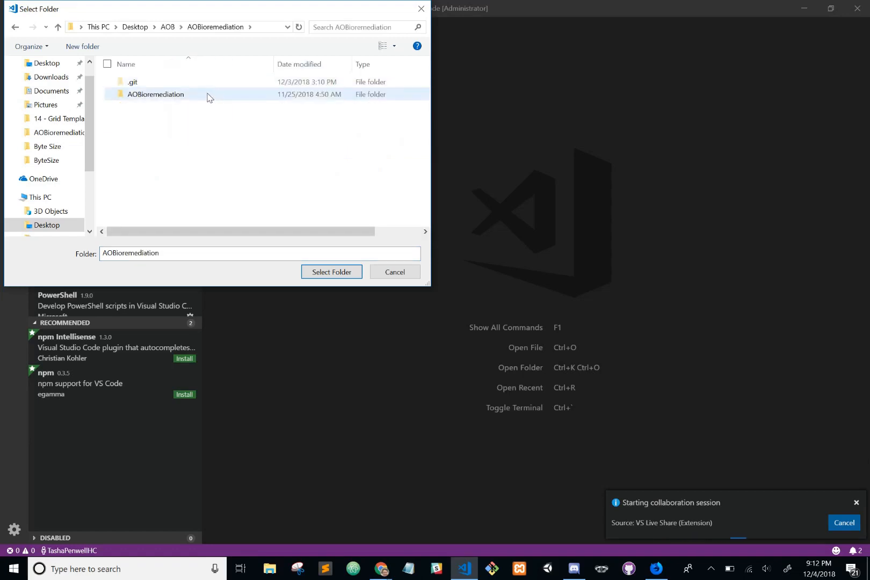
double_click(156, 94)
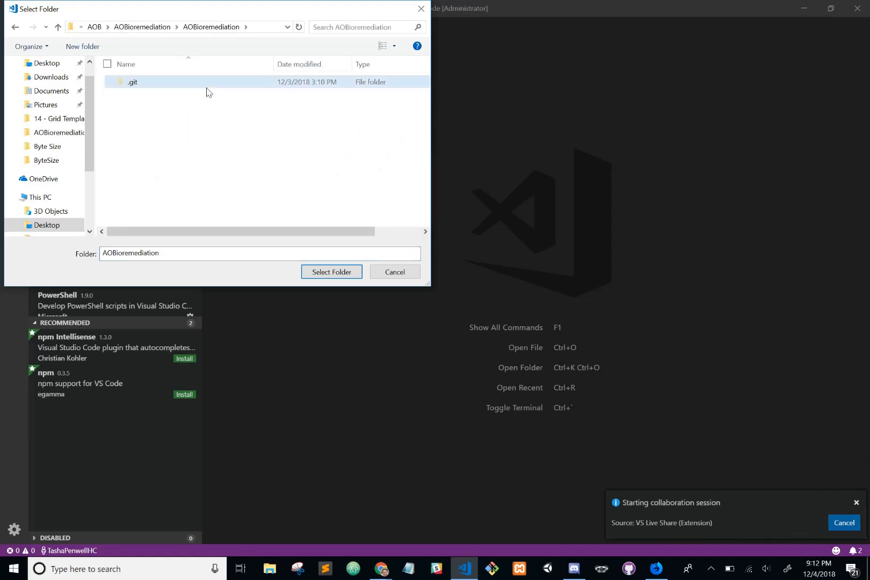
double_click(132, 82)
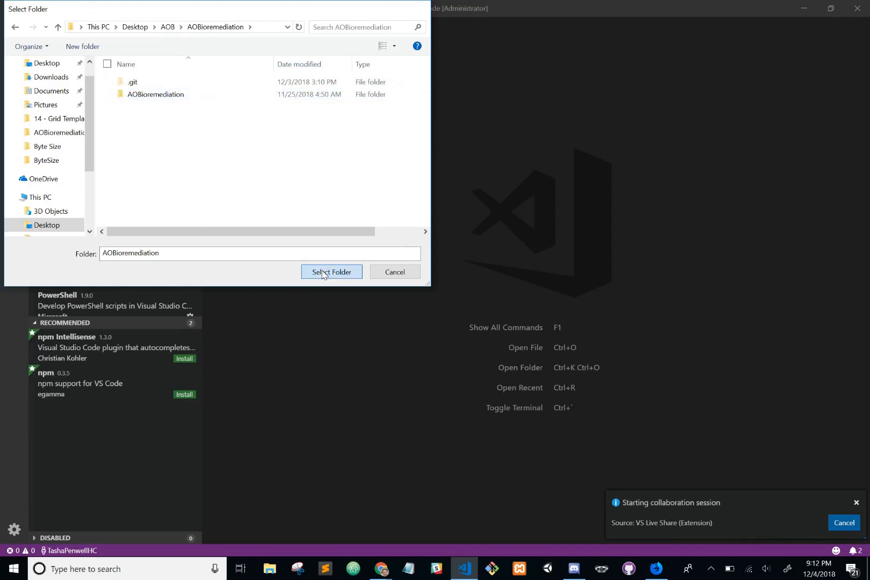
left_click(331, 272)
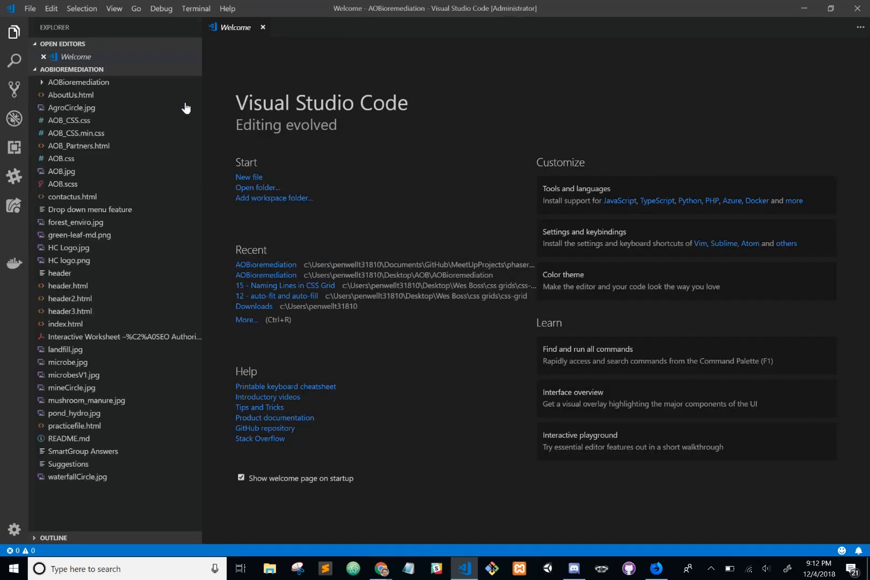
mouse_move(129, 228)
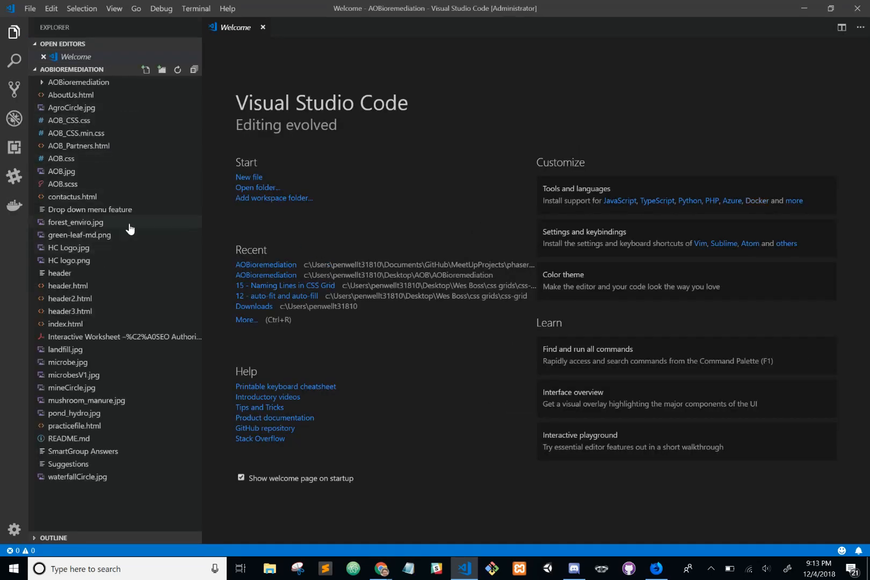
Show index.html in the editor and accept the Live Share 'Auto' connection-mode notice.
left_click(65, 324)
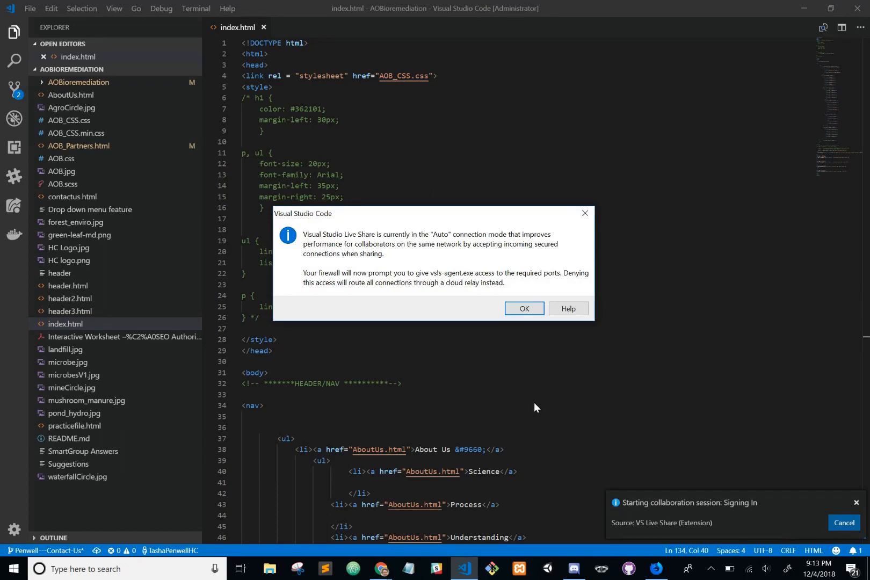
mouse_move(548, 351)
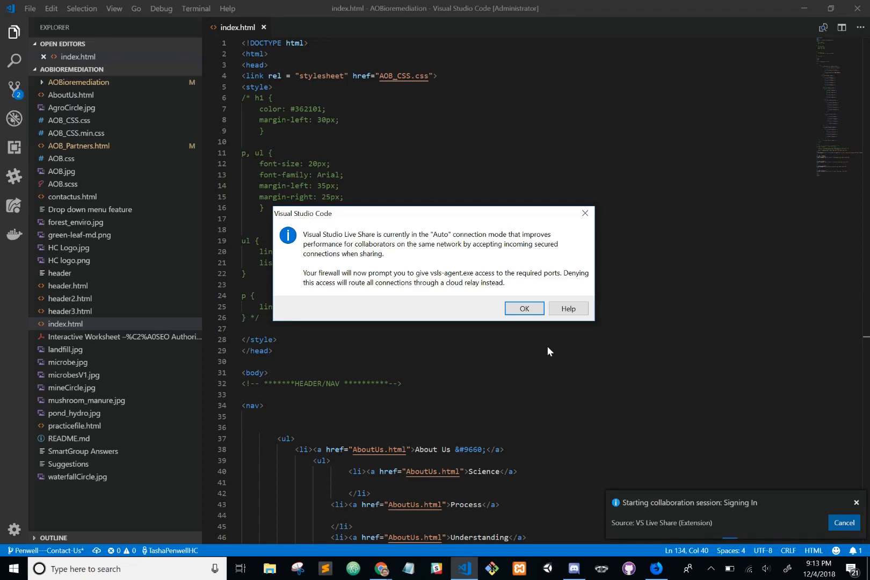
left_click(522, 309)
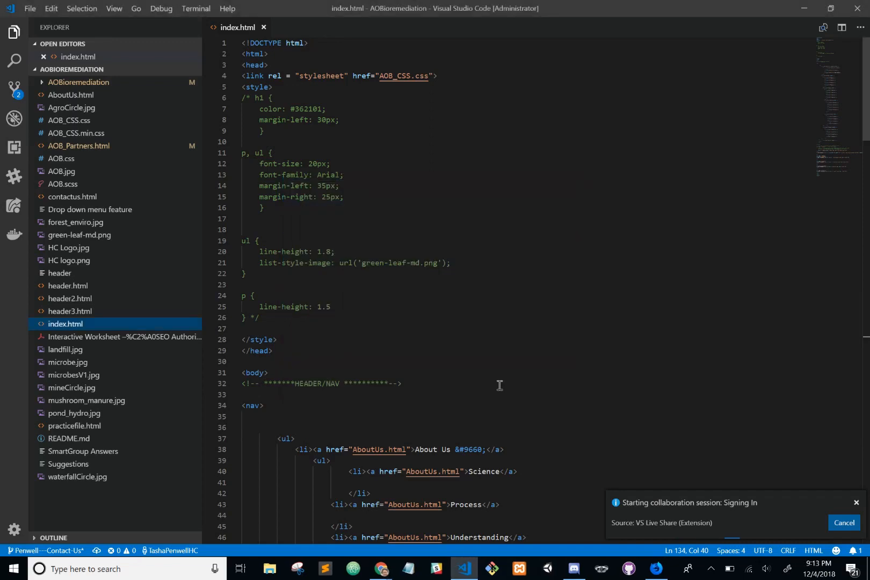
mouse_move(536, 416)
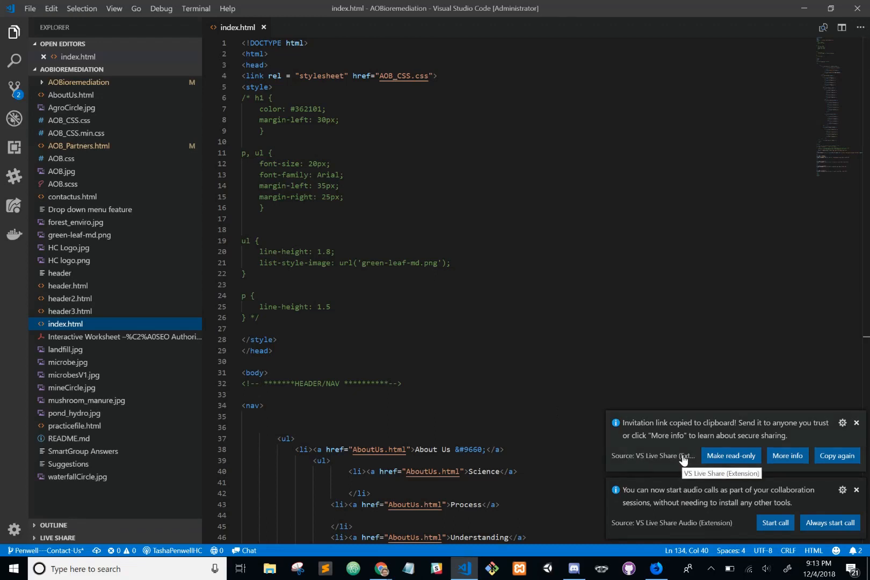
mouse_move(700, 439)
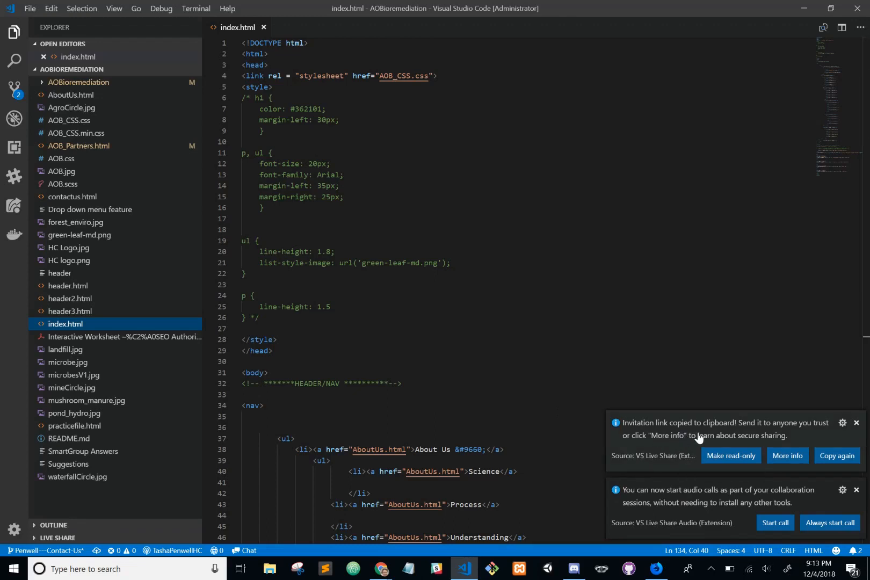
mouse_move(681, 437)
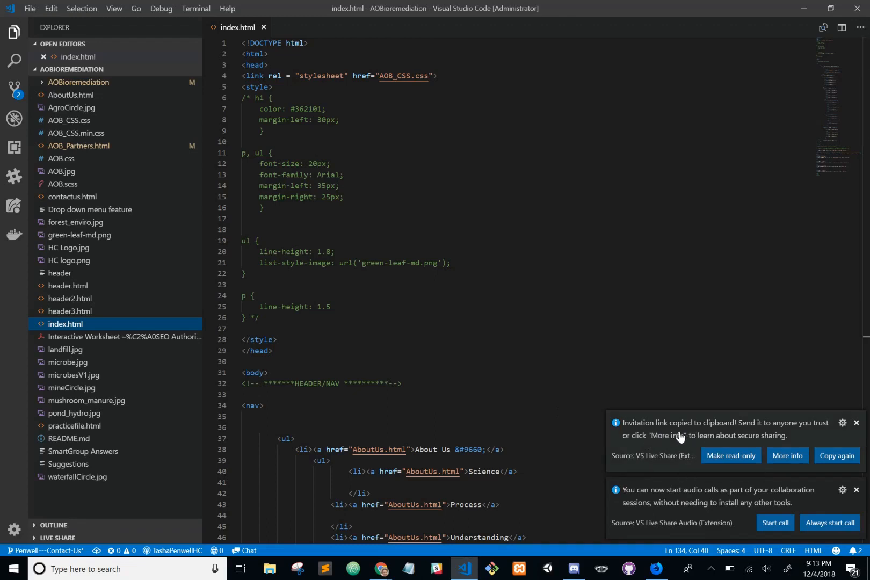
mouse_move(773, 438)
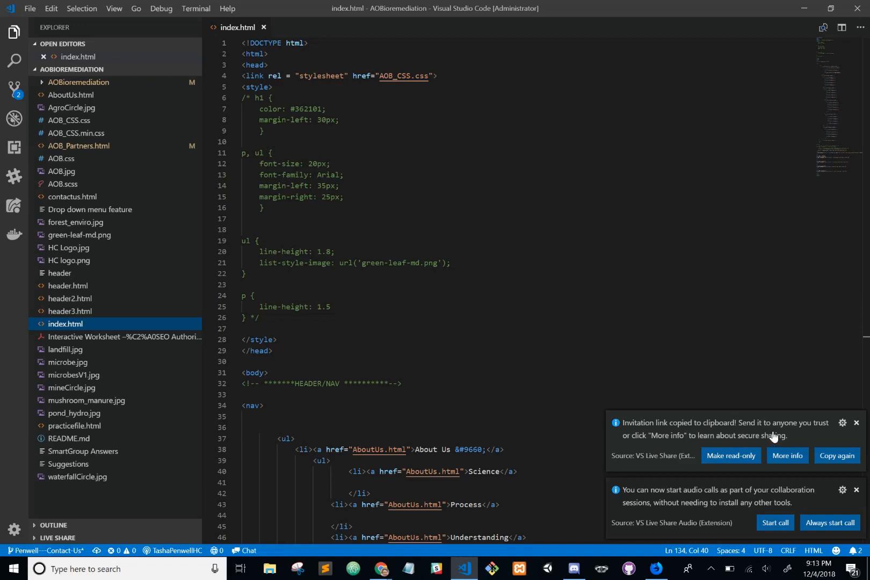
mouse_move(674, 503)
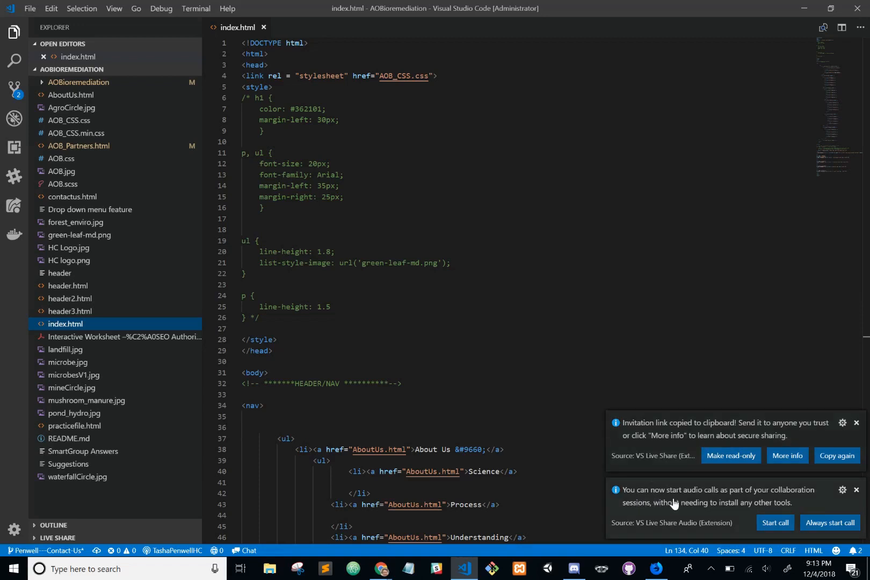
mouse_move(761, 504)
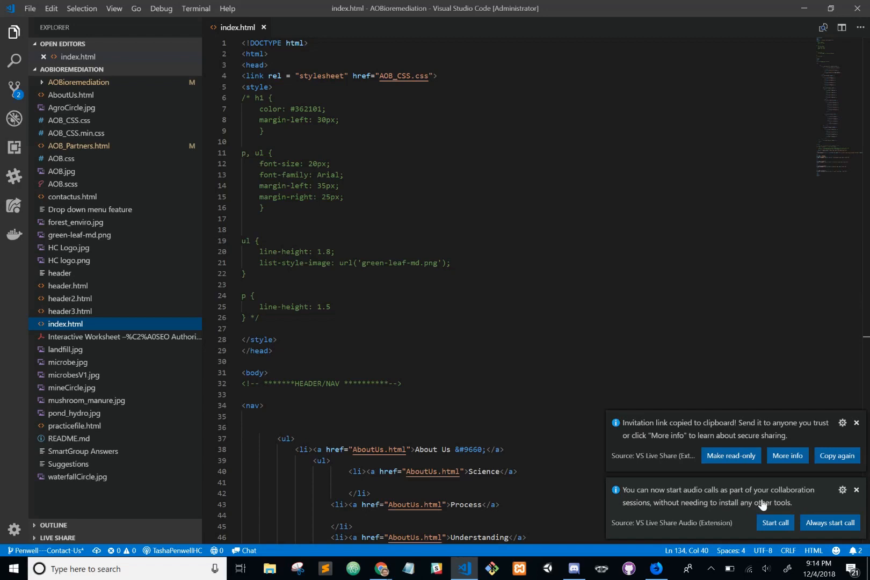
mouse_move(710, 507)
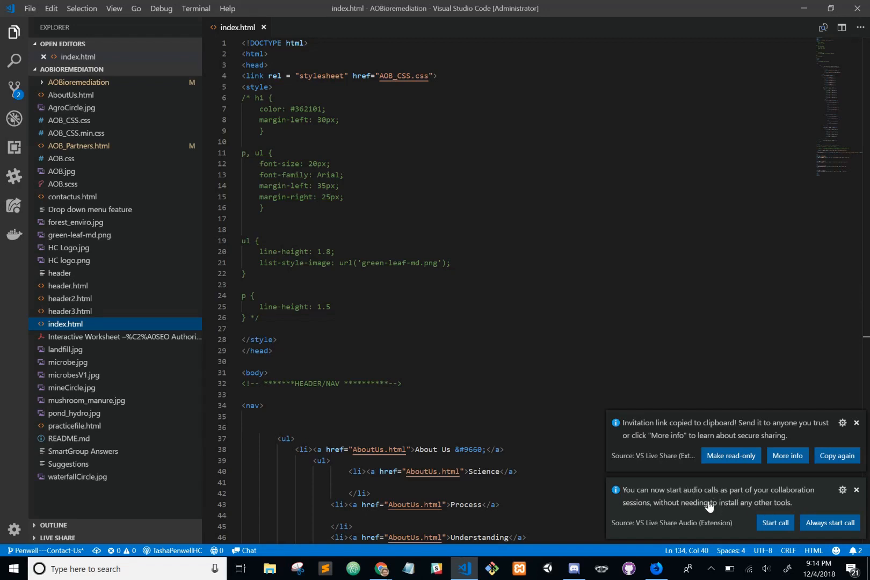
Dismiss the 'Invitation link copied to clipboard' notification.
left_click(856, 423)
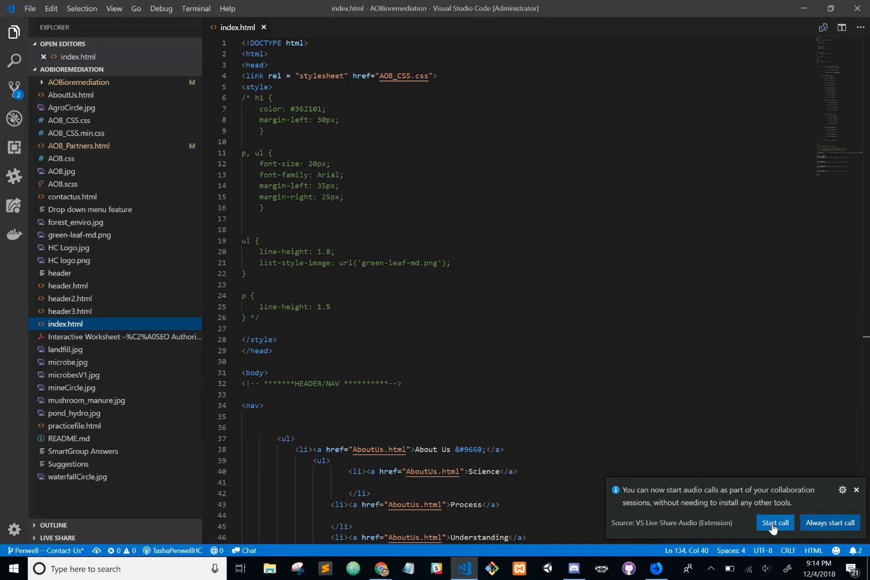
mouse_move(516, 446)
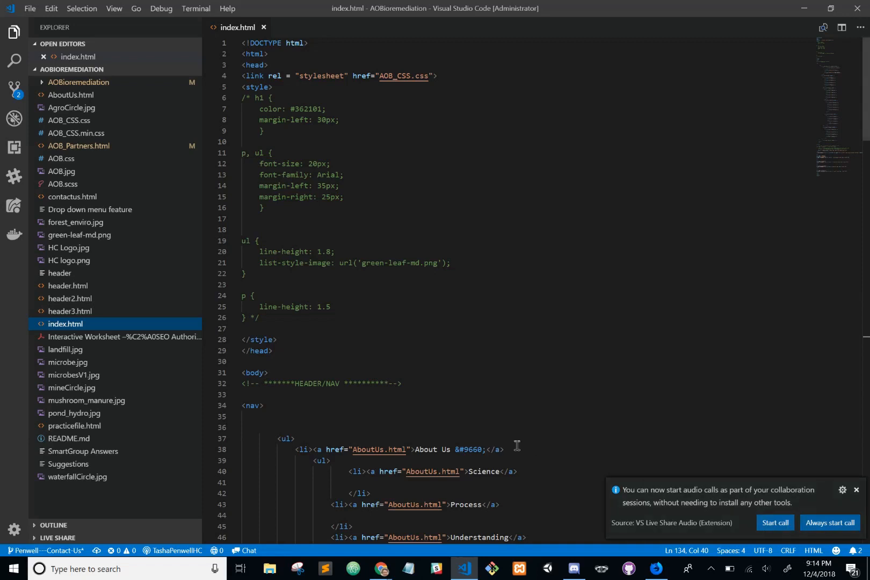
mouse_move(544, 343)
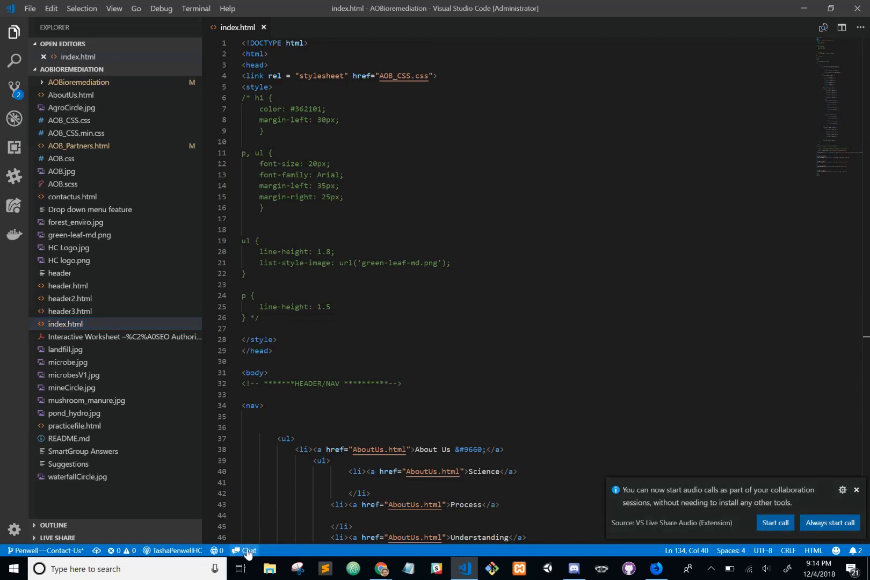
Bring up the Live Share chat, dismiss the audio-call notice, and close the collaboration actions list unused.
left_click(246, 549)
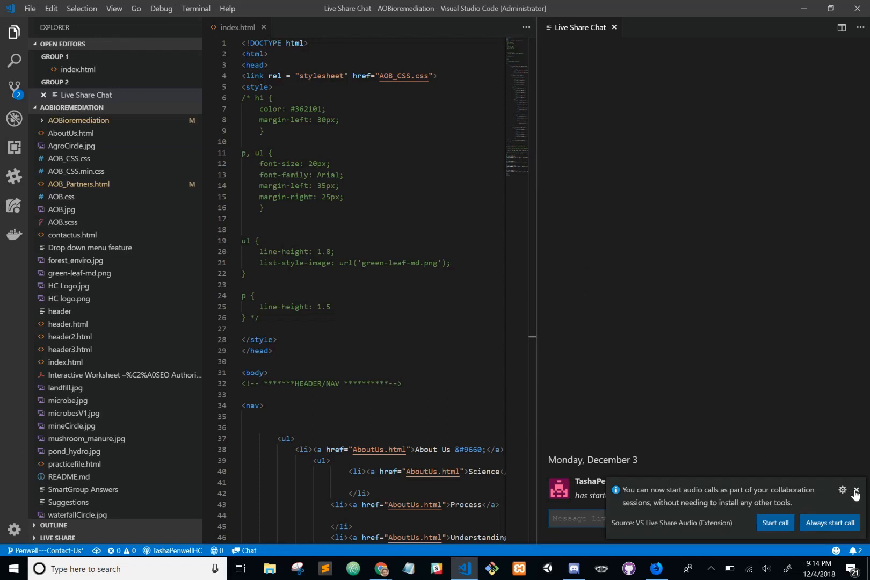
left_click(862, 492)
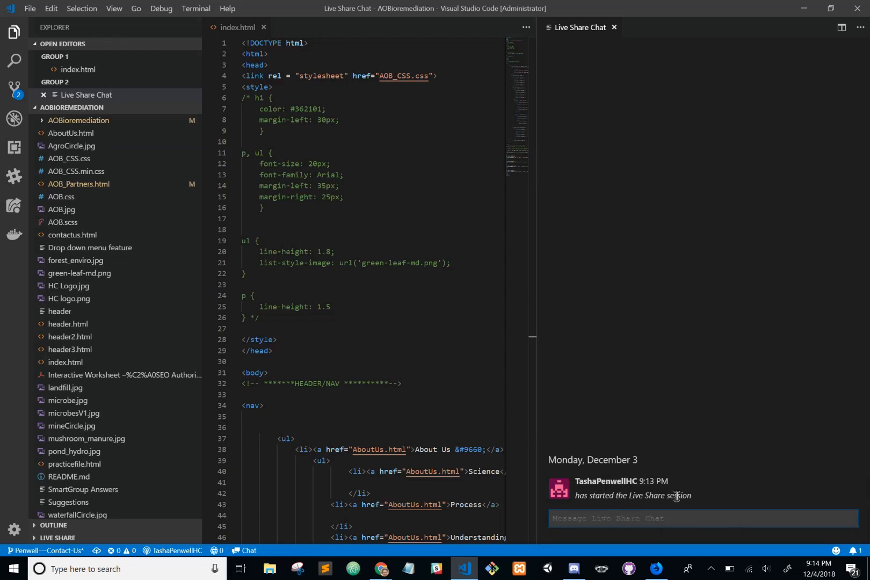
mouse_move(170, 550)
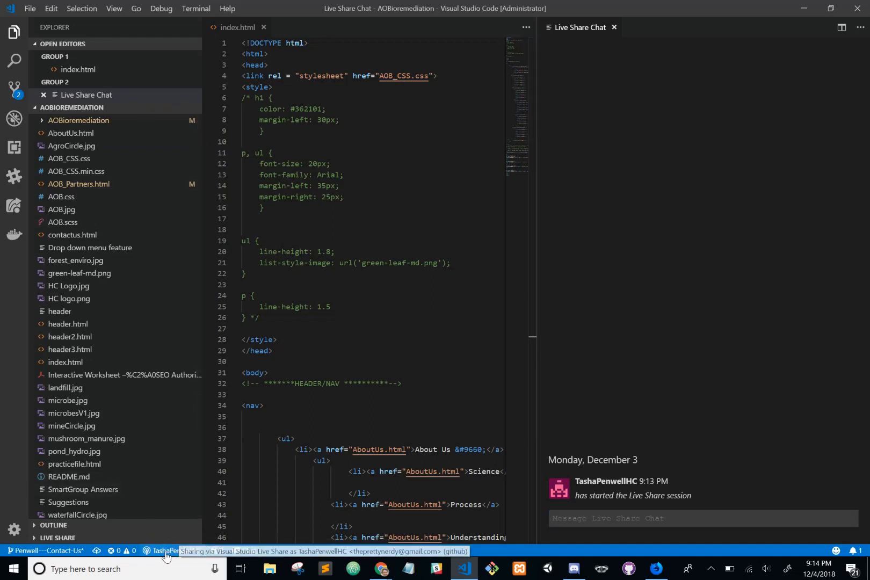
left_click(164, 551)
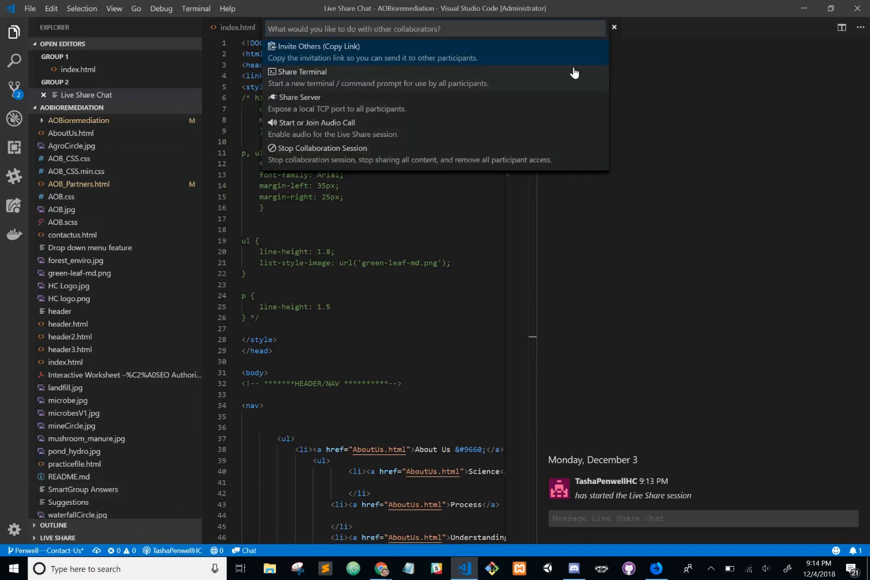
mouse_move(698, 94)
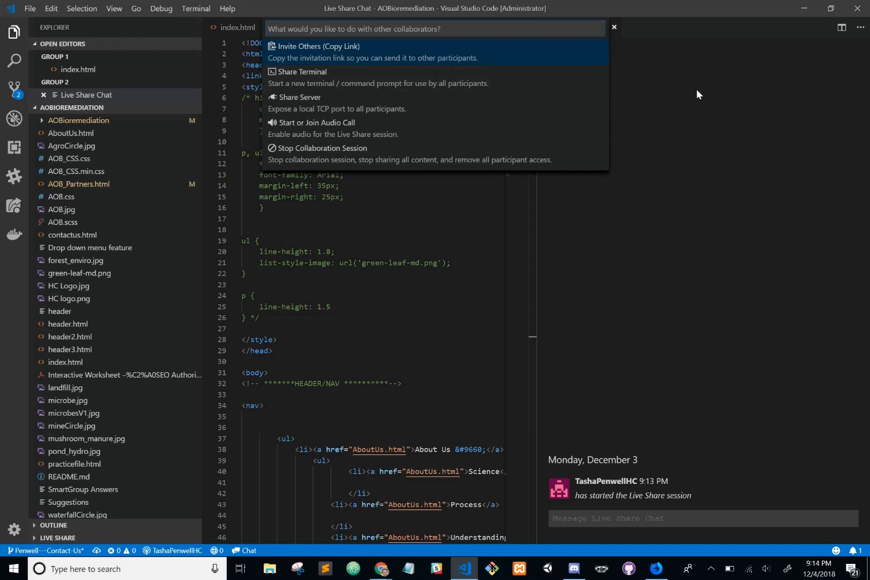
mouse_move(616, 32)
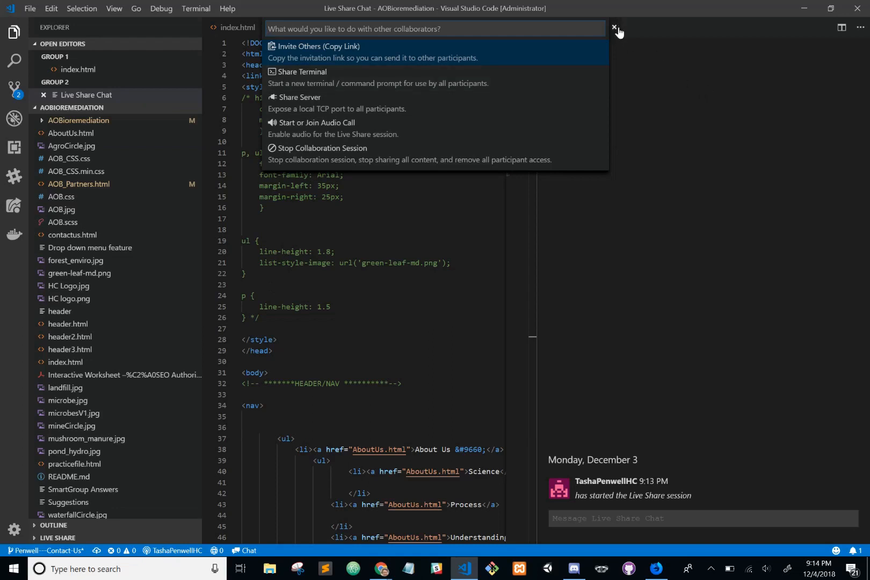
left_click(614, 27)
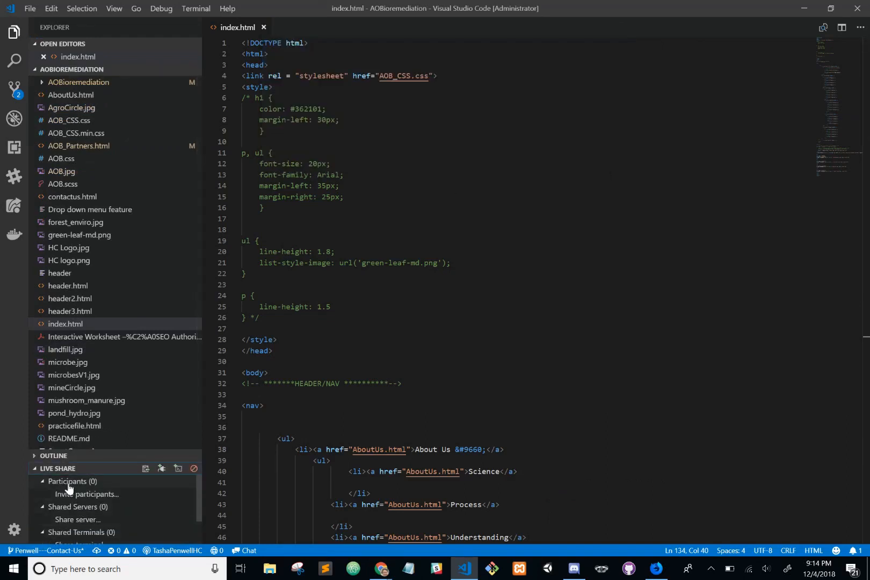
mouse_move(69, 506)
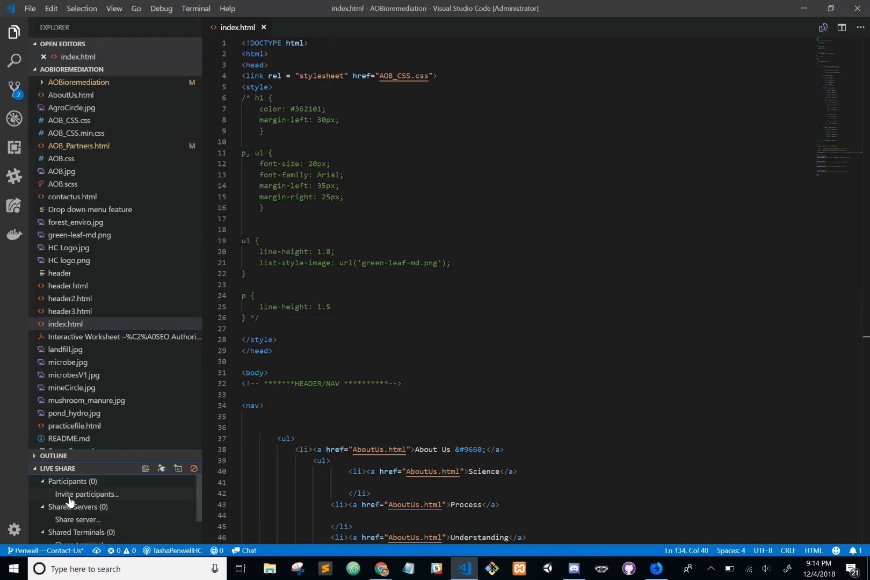
Copy a fresh invitation link via 'Invite participants...' in the Live Share panel.
left_click(85, 494)
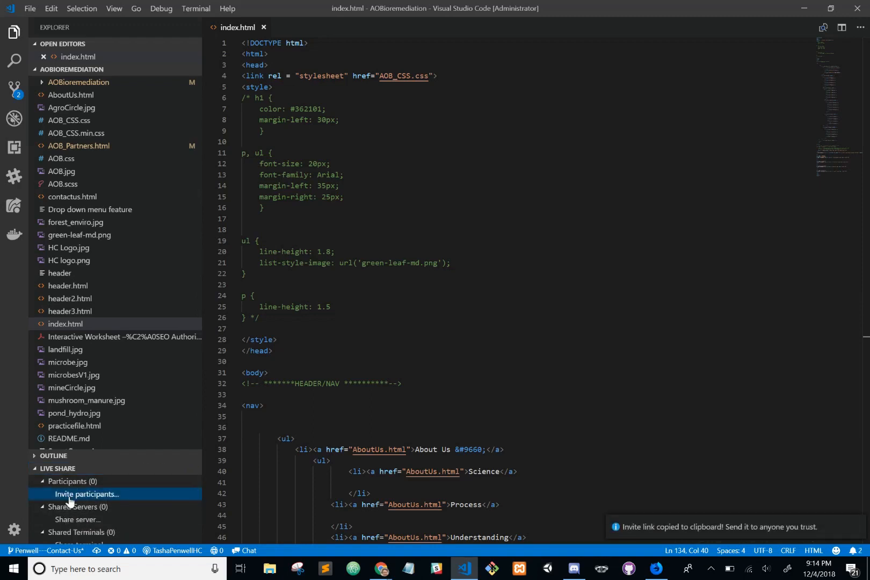
mouse_move(644, 538)
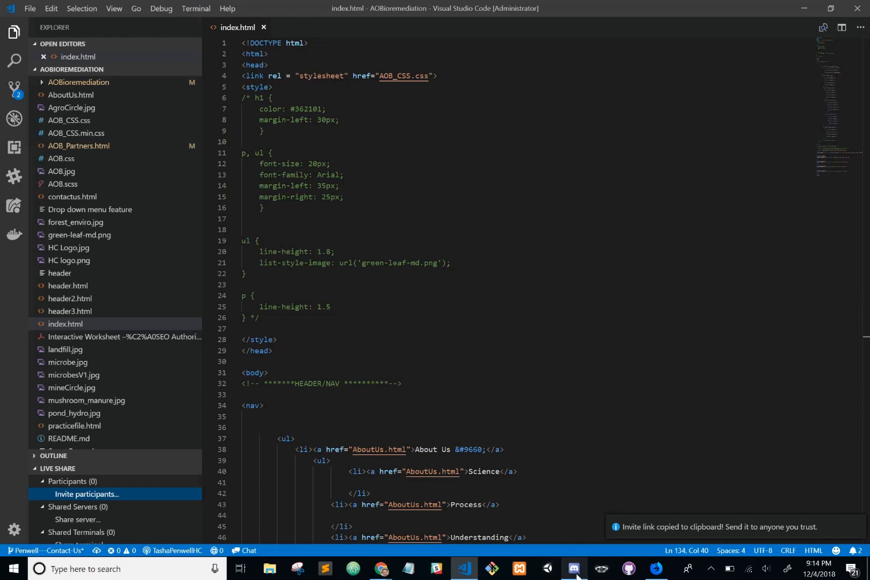
mouse_move(573, 573)
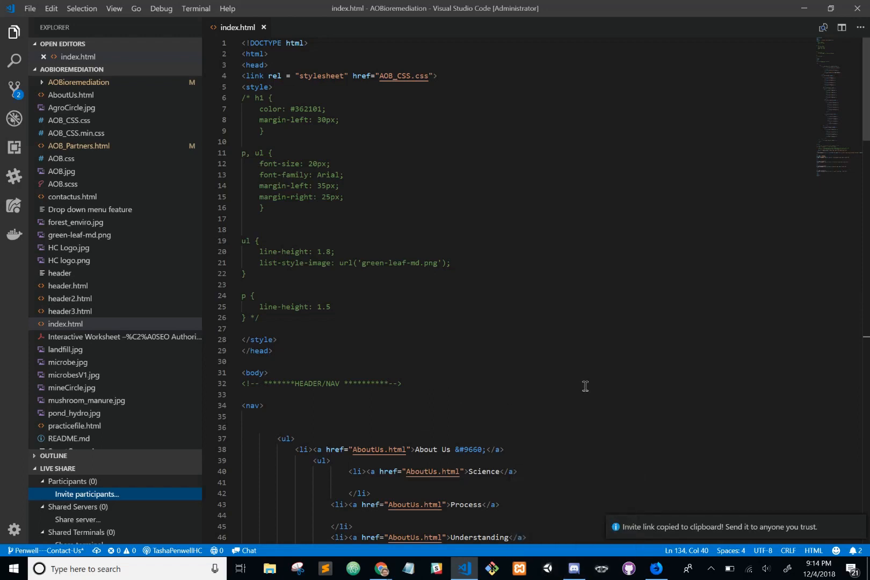
mouse_move(567, 379)
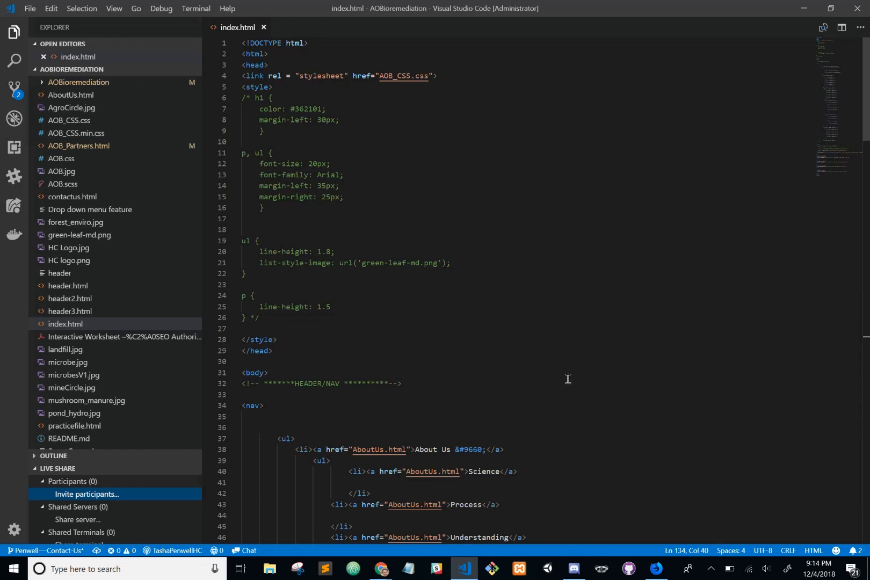
mouse_move(562, 418)
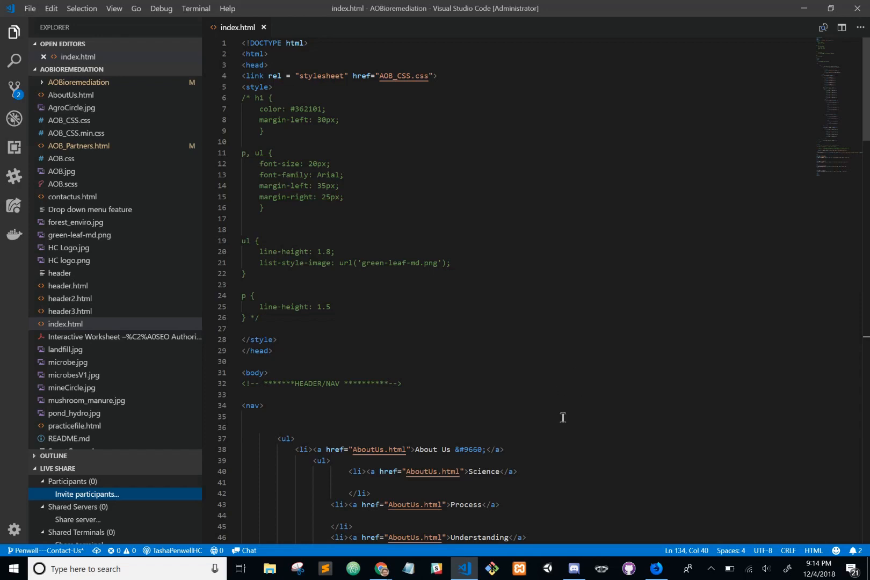
mouse_move(552, 457)
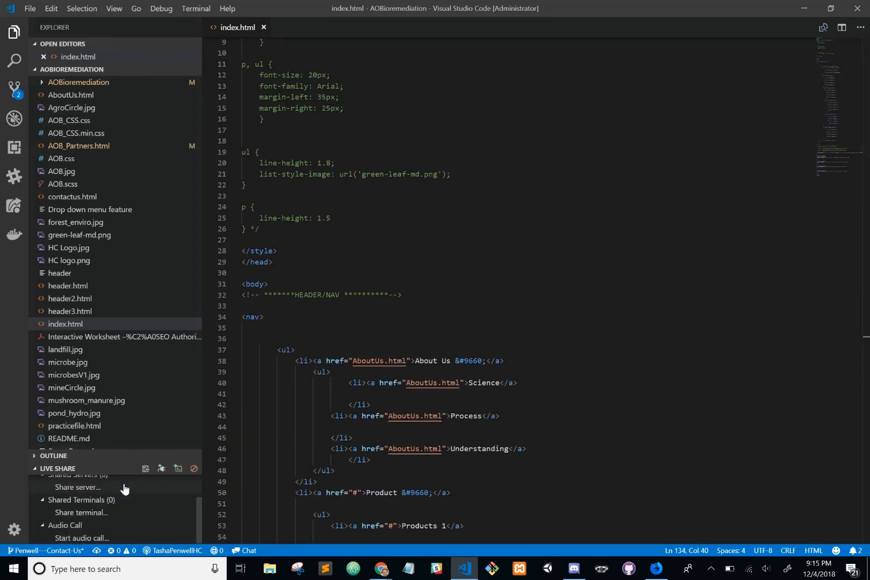
mouse_move(125, 531)
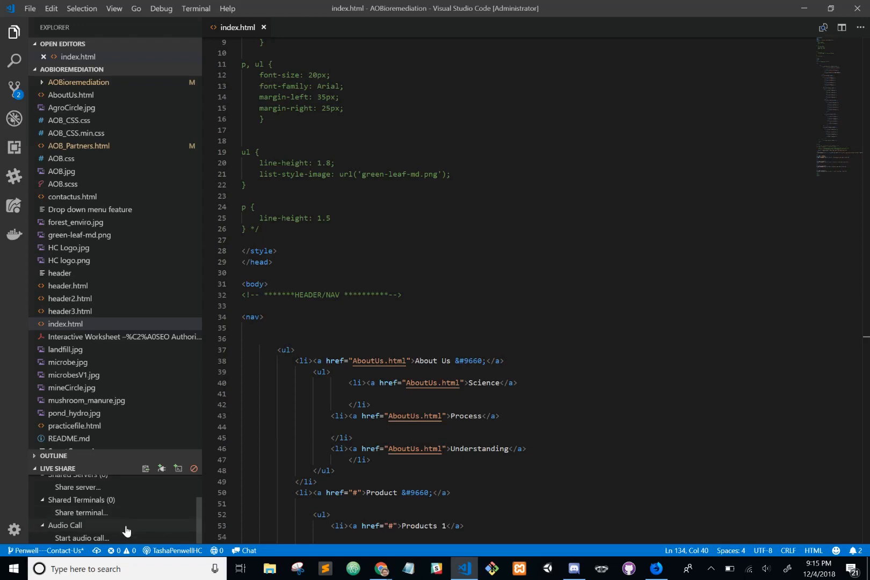
scroll("up", 3)
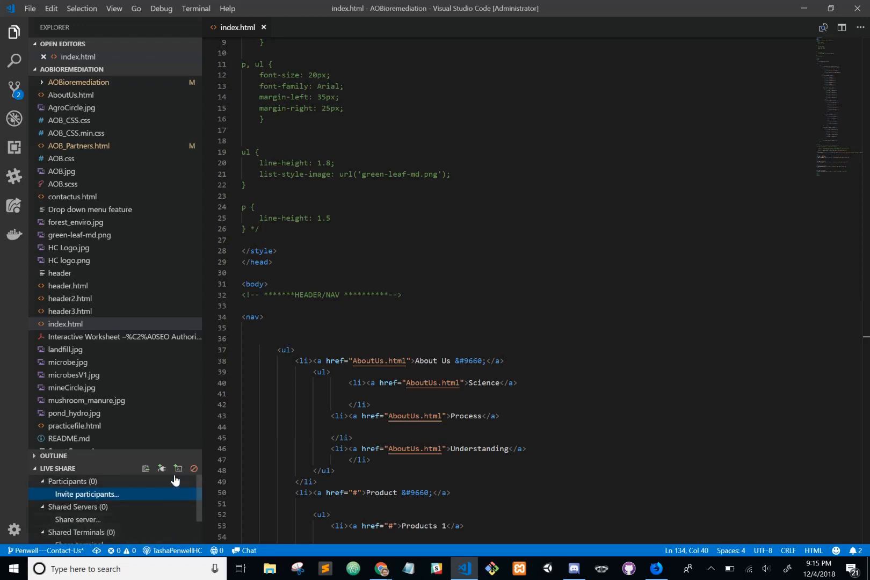
scroll("down", 3)
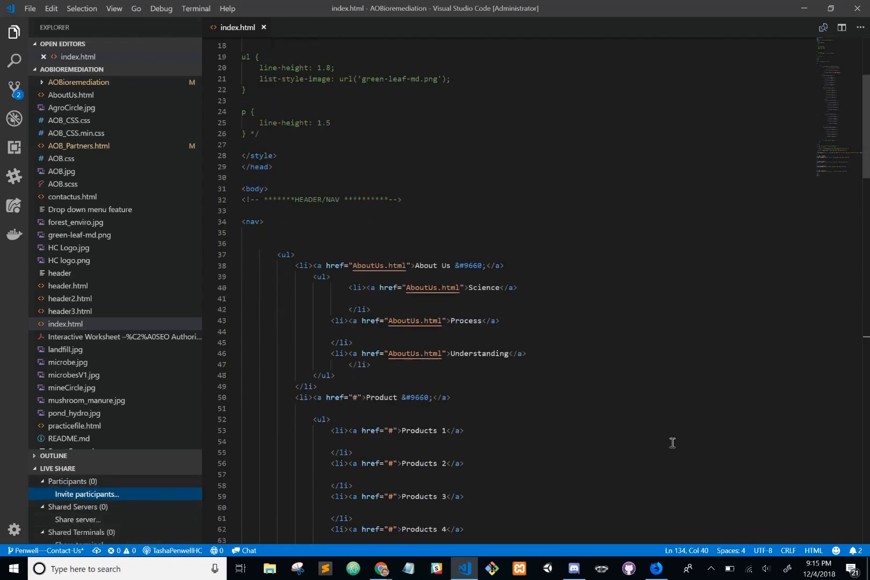
scroll("up", 3)
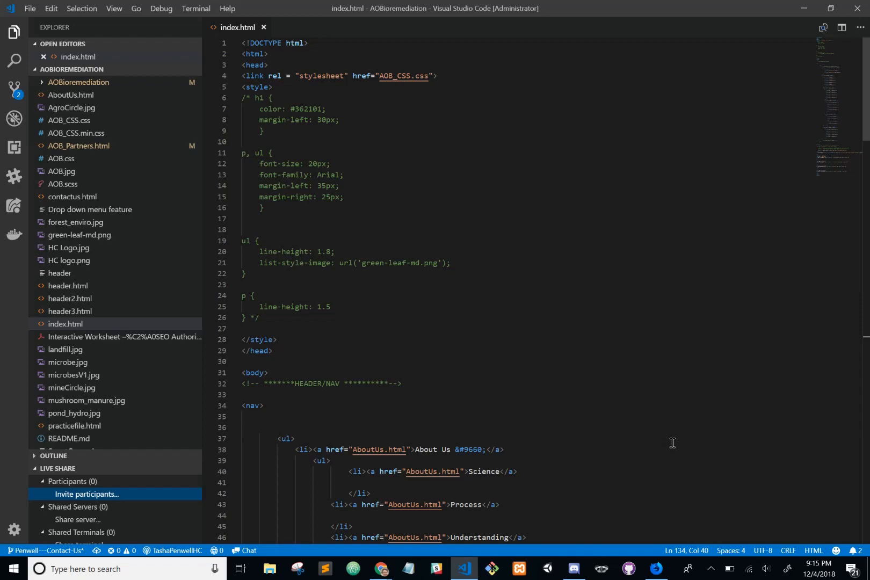
mouse_move(613, 494)
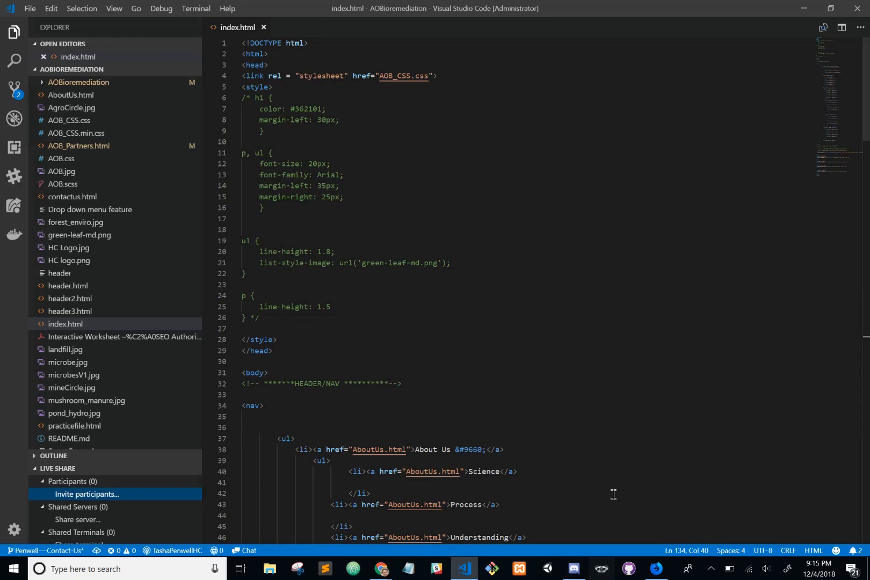
mouse_move(672, 410)
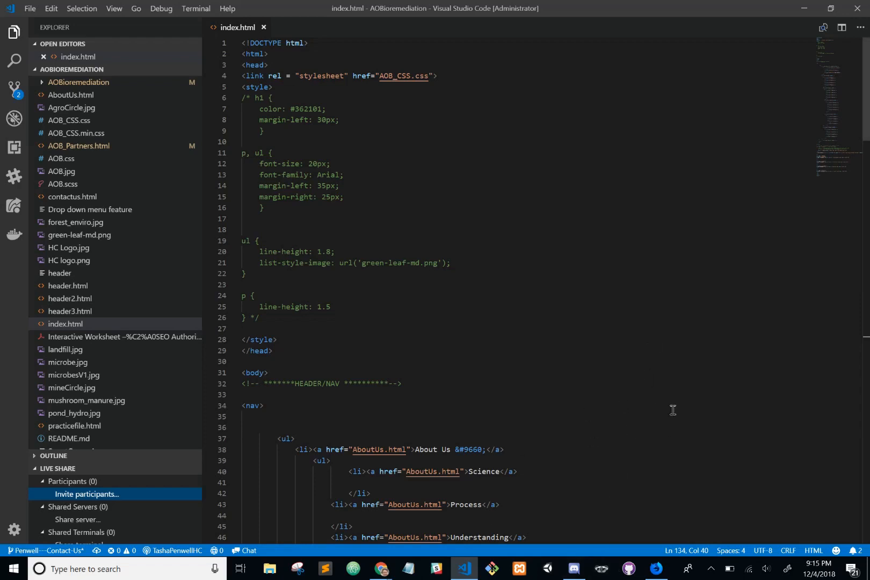
mouse_move(673, 454)
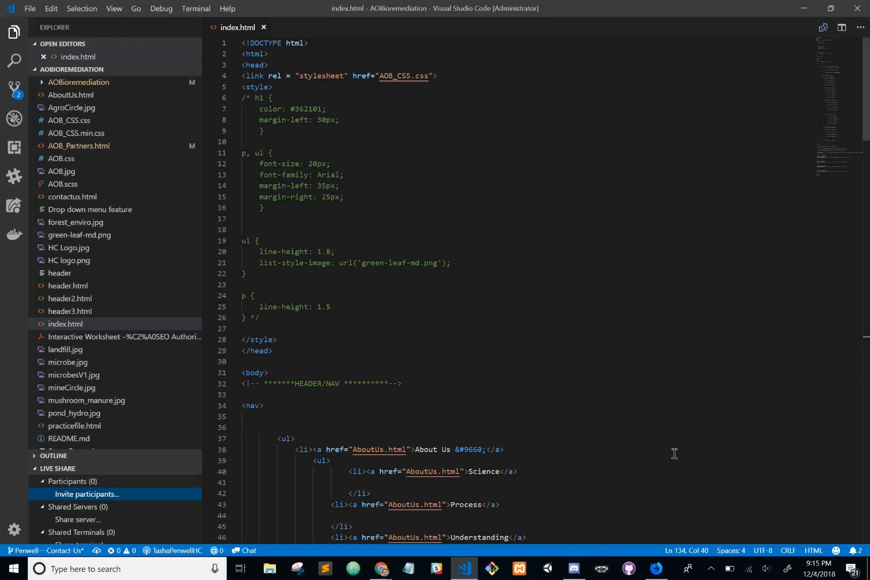